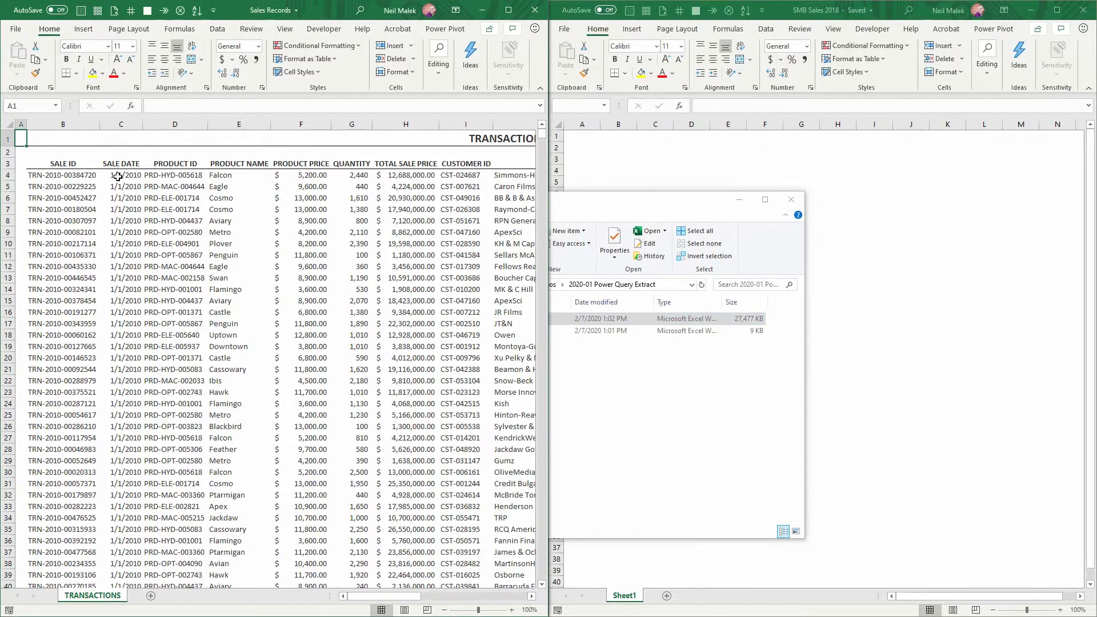
- Jump to the end of the Sales Records table and compare file sizes (27,477 KB vs 9 KB) in File Explorer
key(ctrl+End)
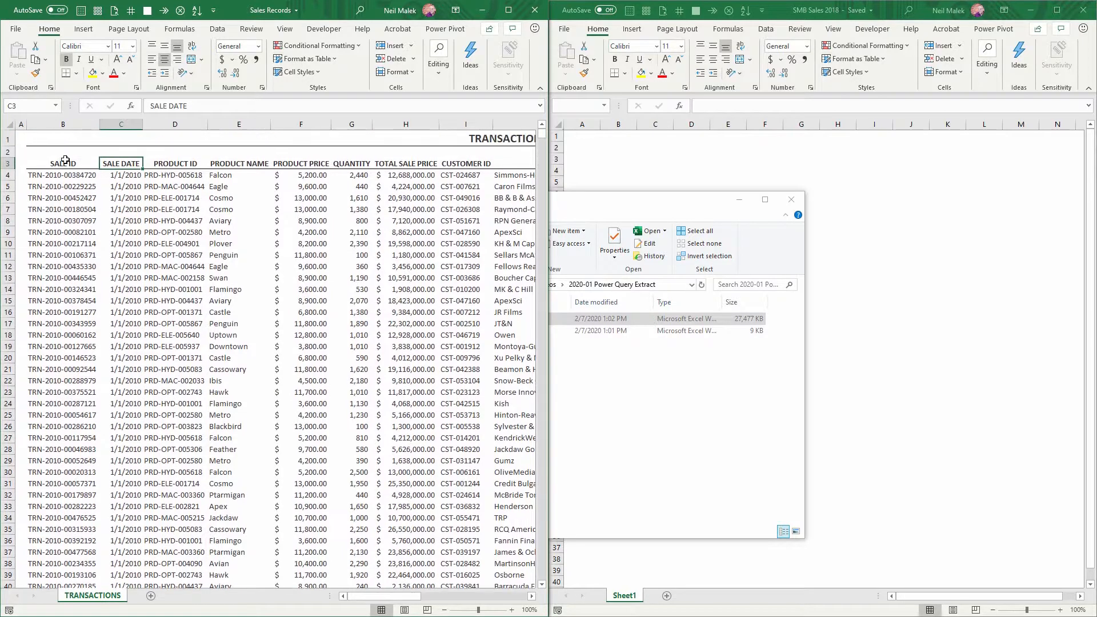
click(21, 138)
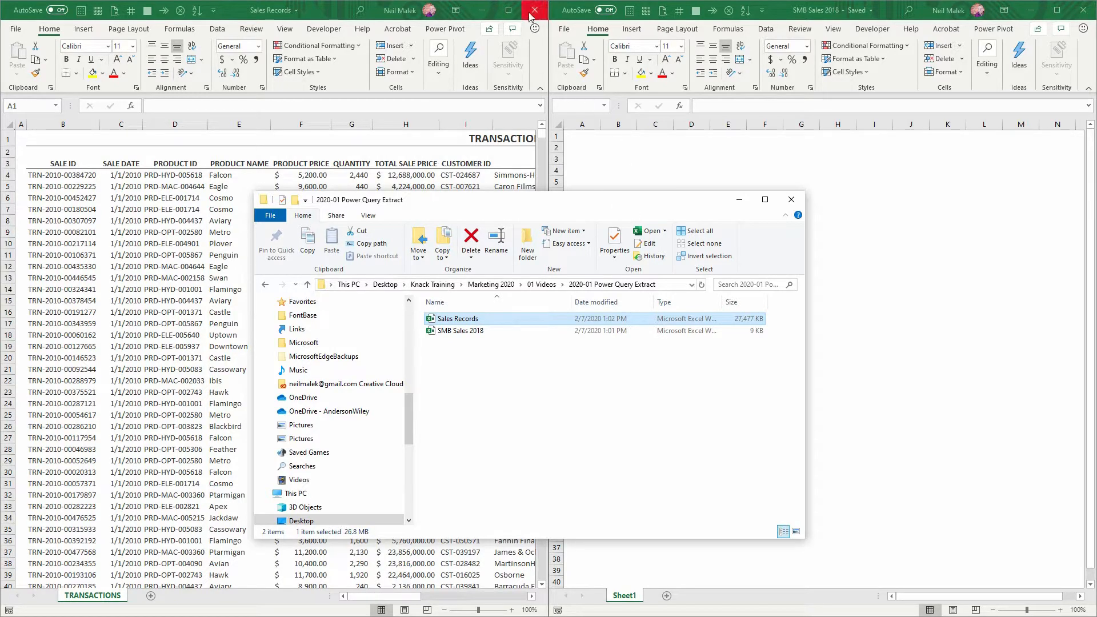
- Close the Sales Records workbook and bring up Get Data source options in SMB Sales 2018
click(535, 9)
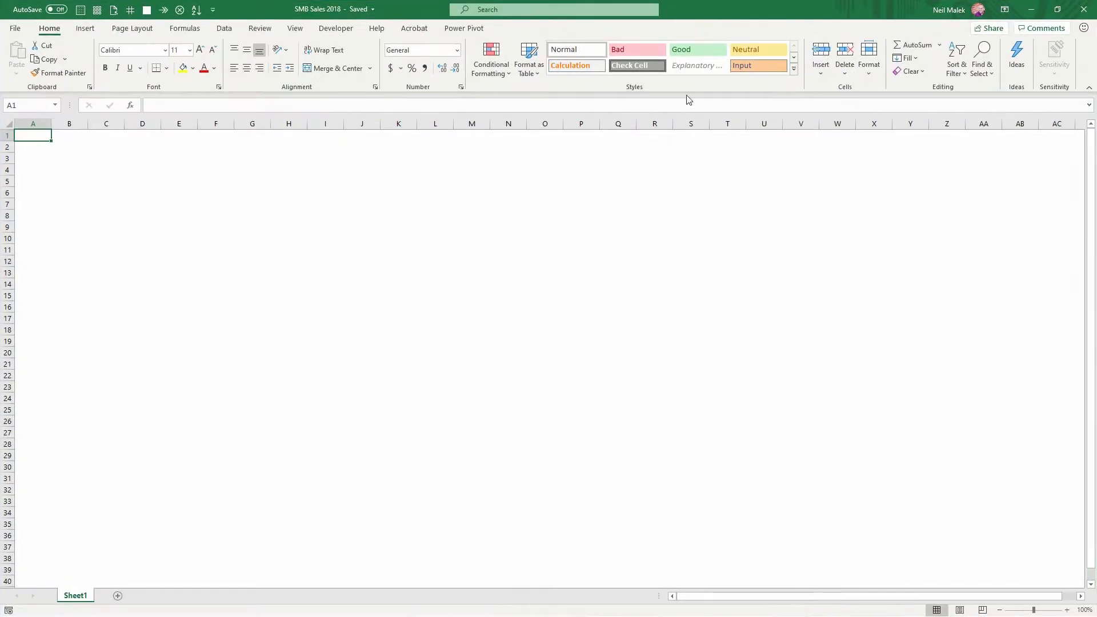
mouse_move(224, 28)
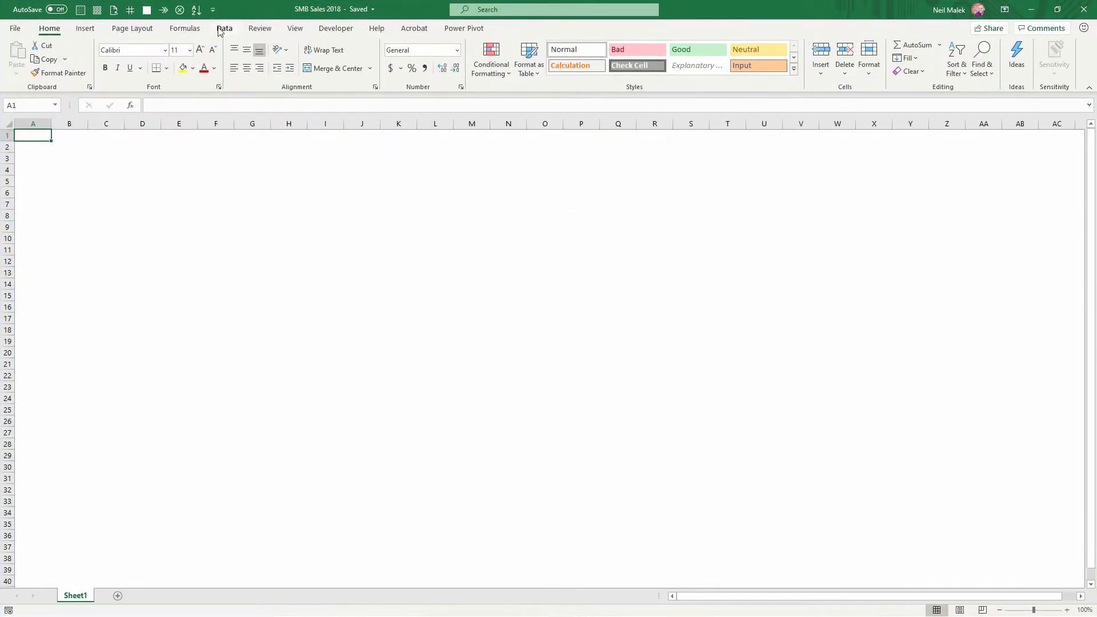
click(224, 28)
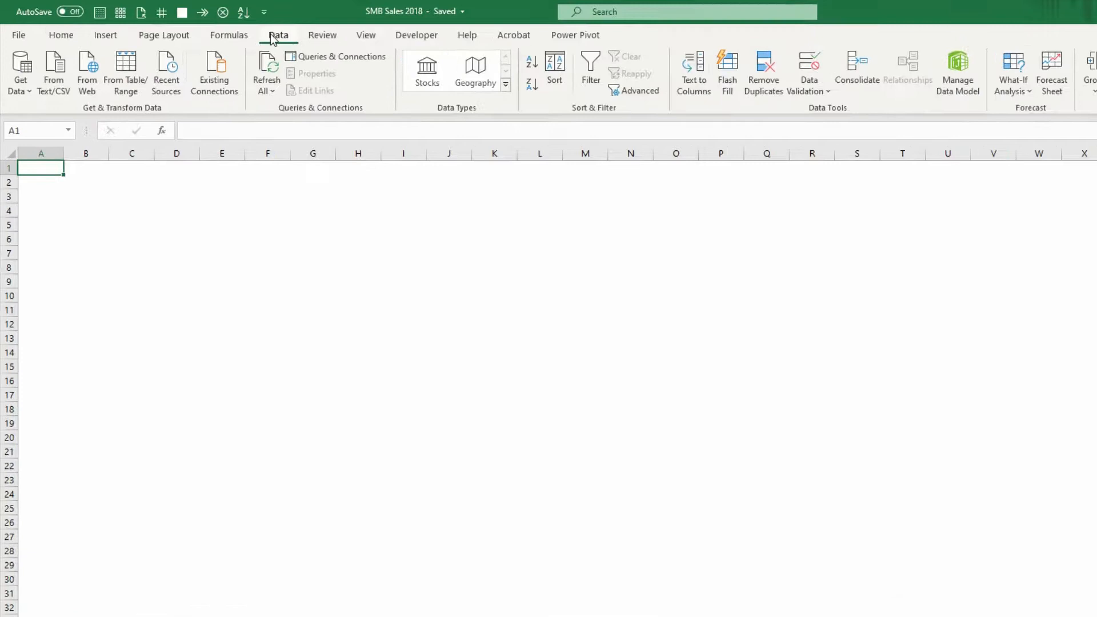
click(19, 70)
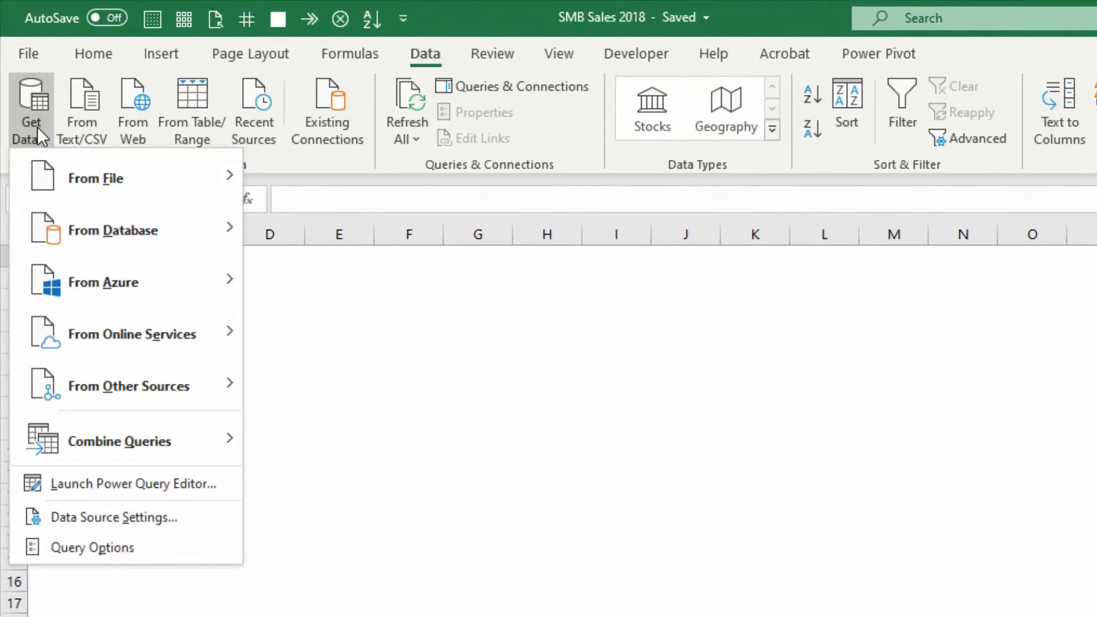
mouse_move(96, 178)
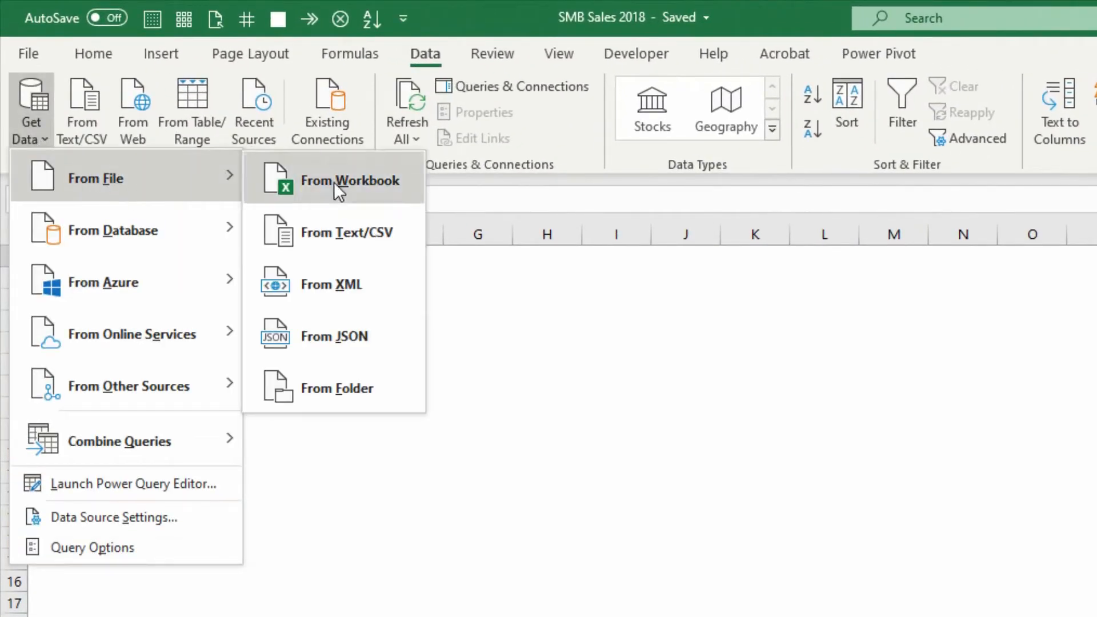
mouse_move(349, 180)
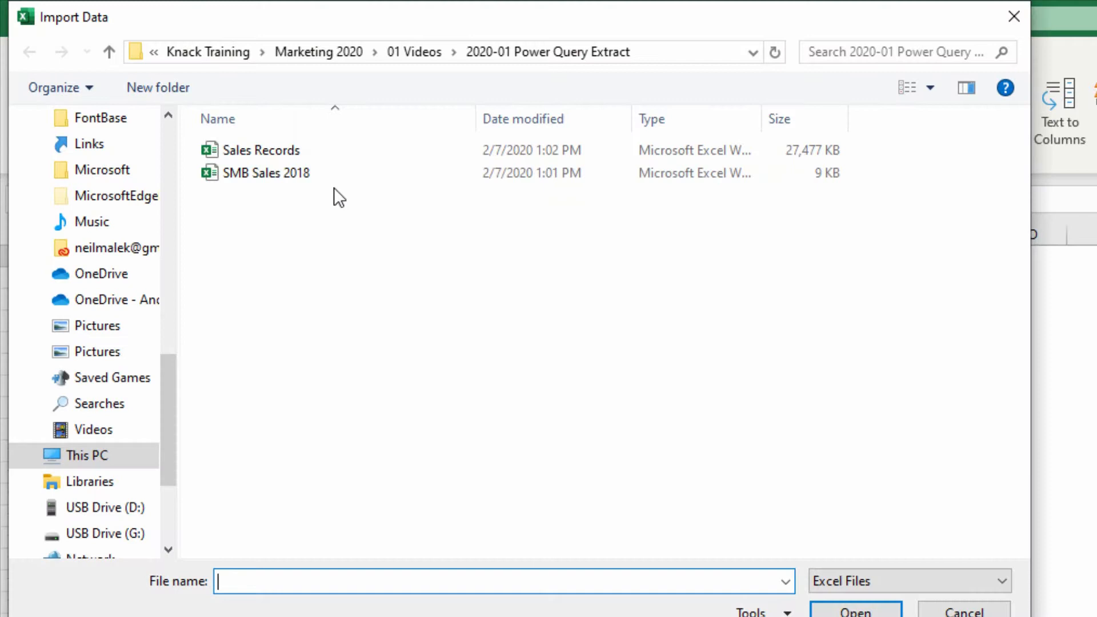
- Pick Sales Records as the import source and preview its TRANSACTIONS table
click(264, 150)
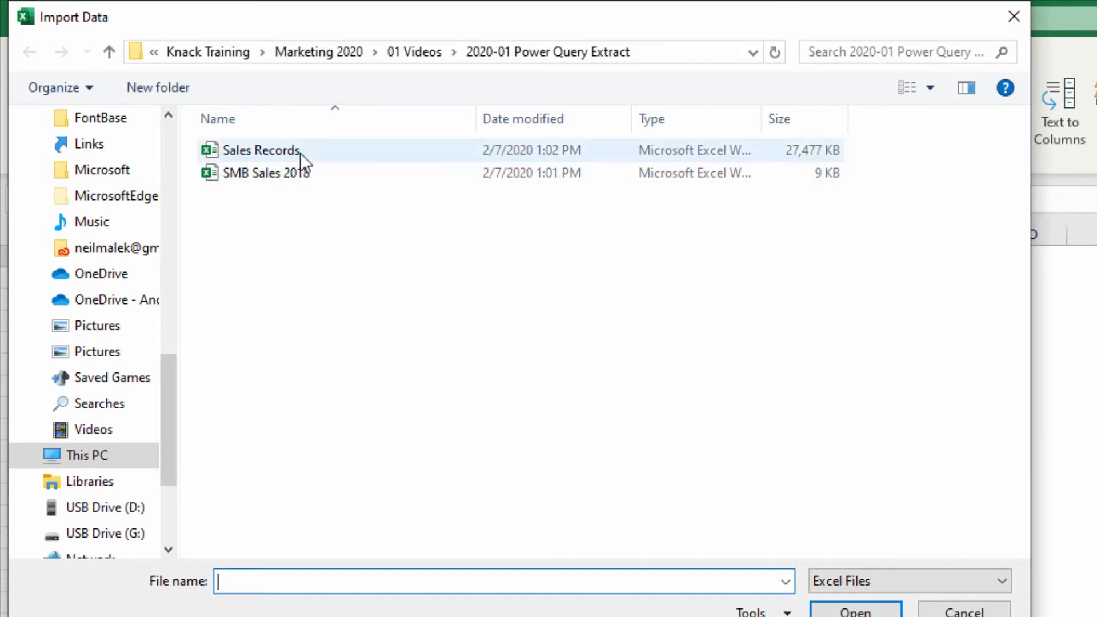
mouse_move(263, 149)
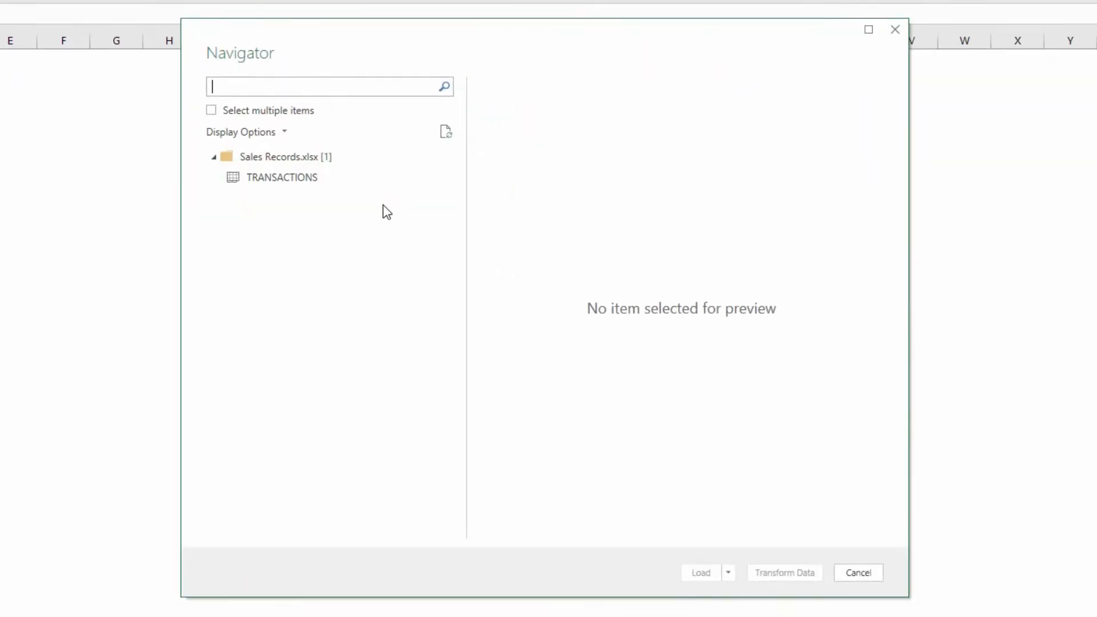
click(282, 177)
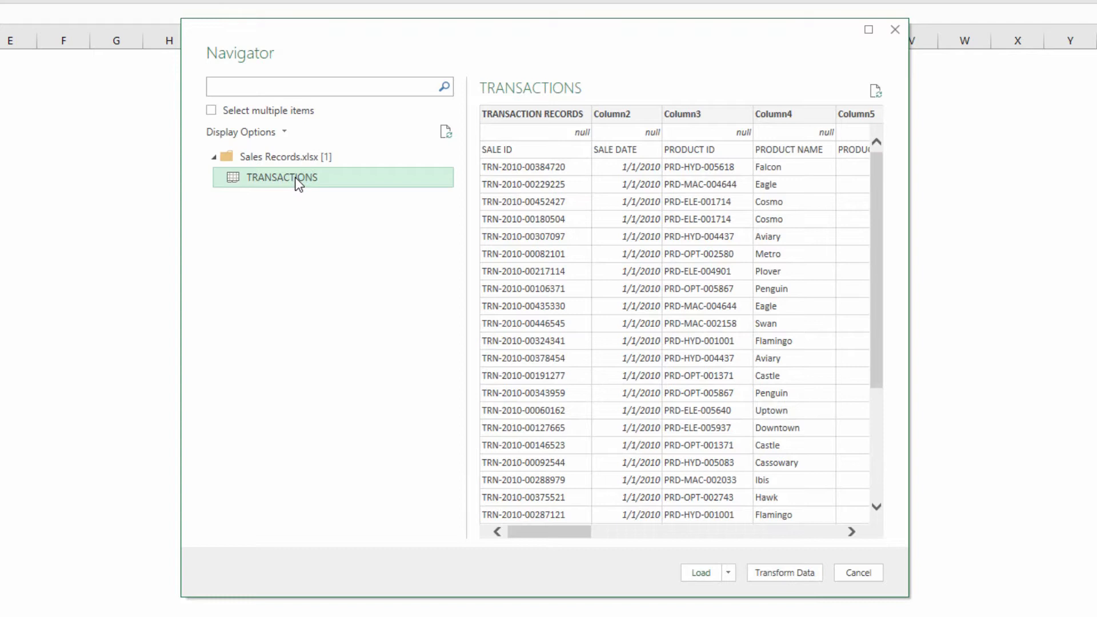
mouse_move(701, 183)
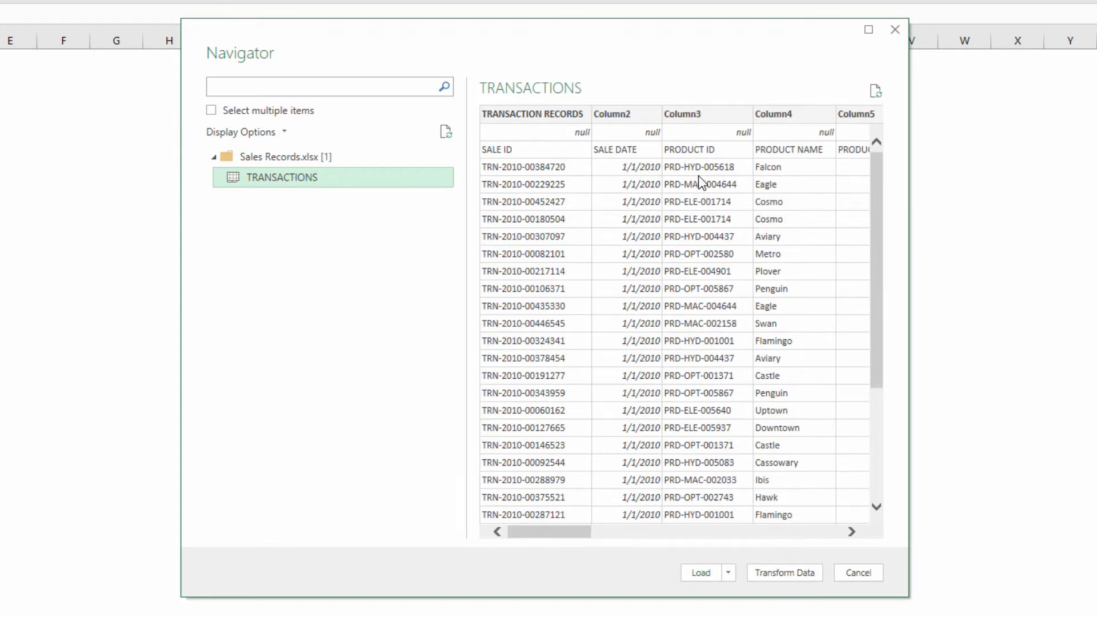
mouse_move(775, 209)
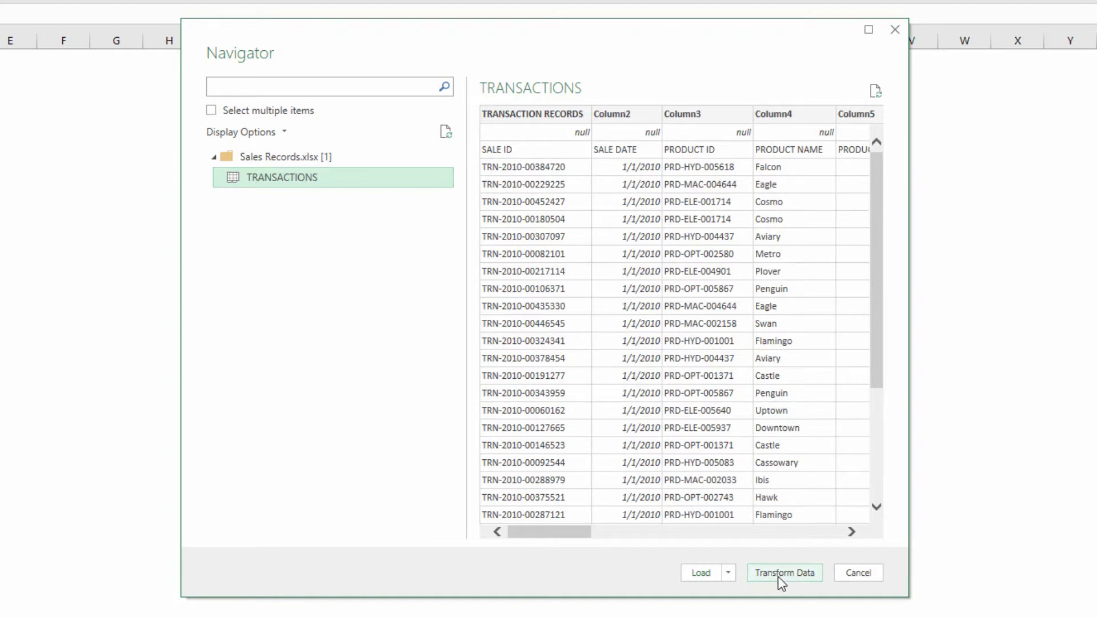
- Load TRANSACTIONS into Power Query, remove the top 1 row, and promote the first row to headers
click(785, 573)
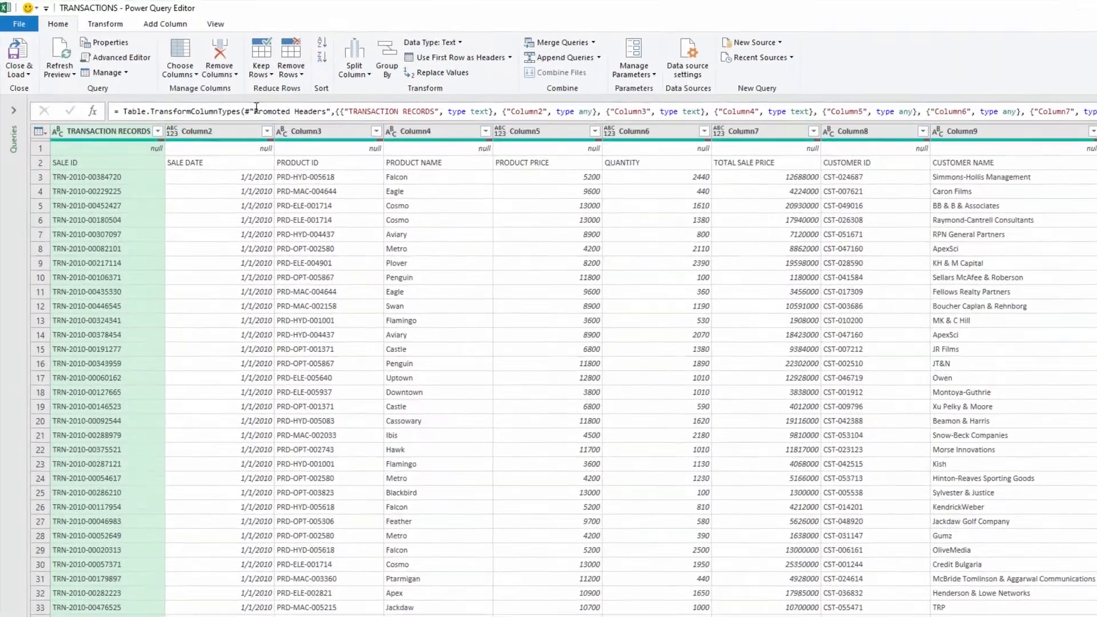
click(328, 62)
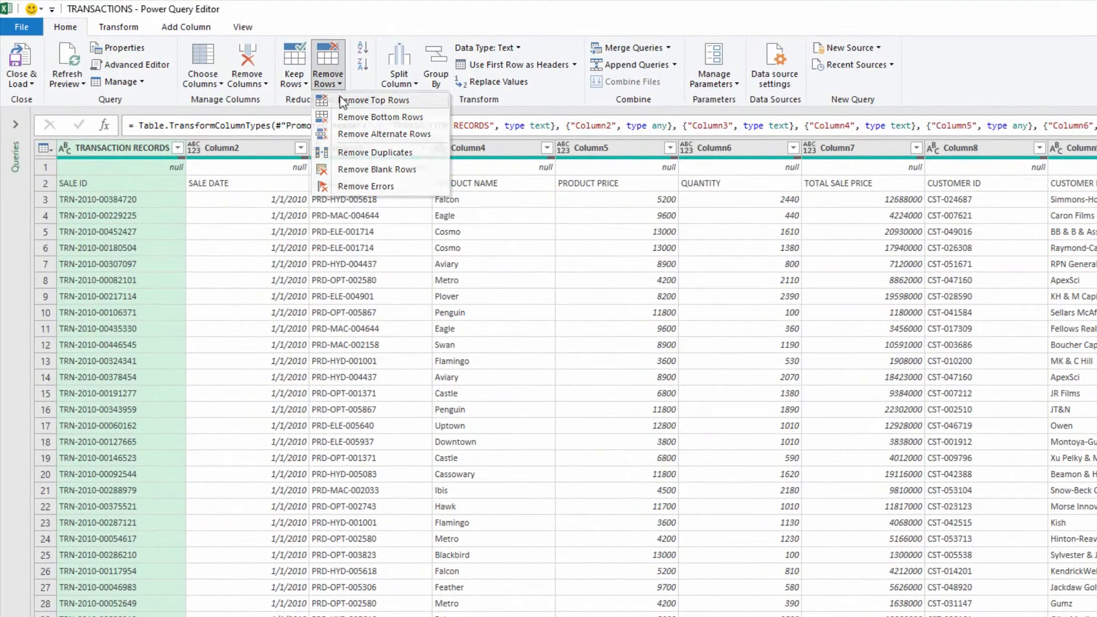
click(376, 100)
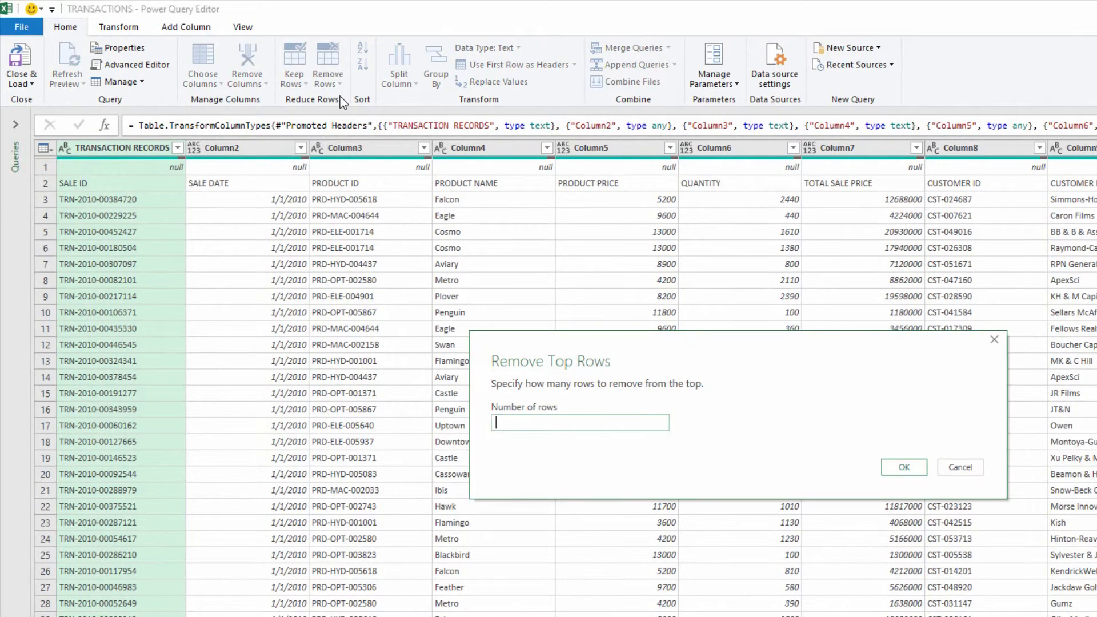
text(1)
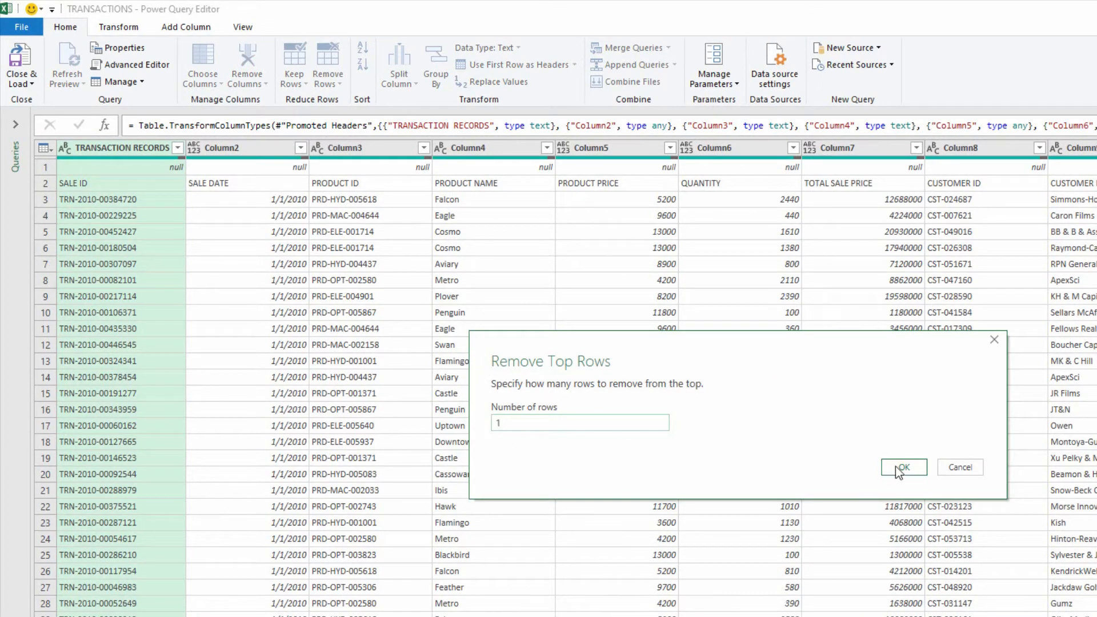
click(903, 467)
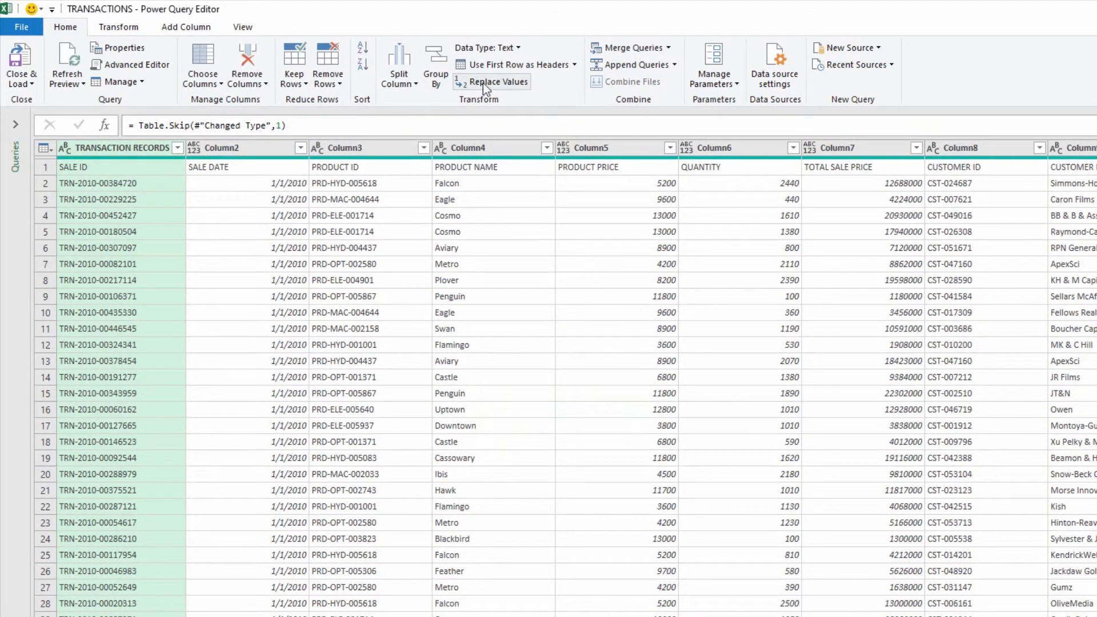
click(513, 65)
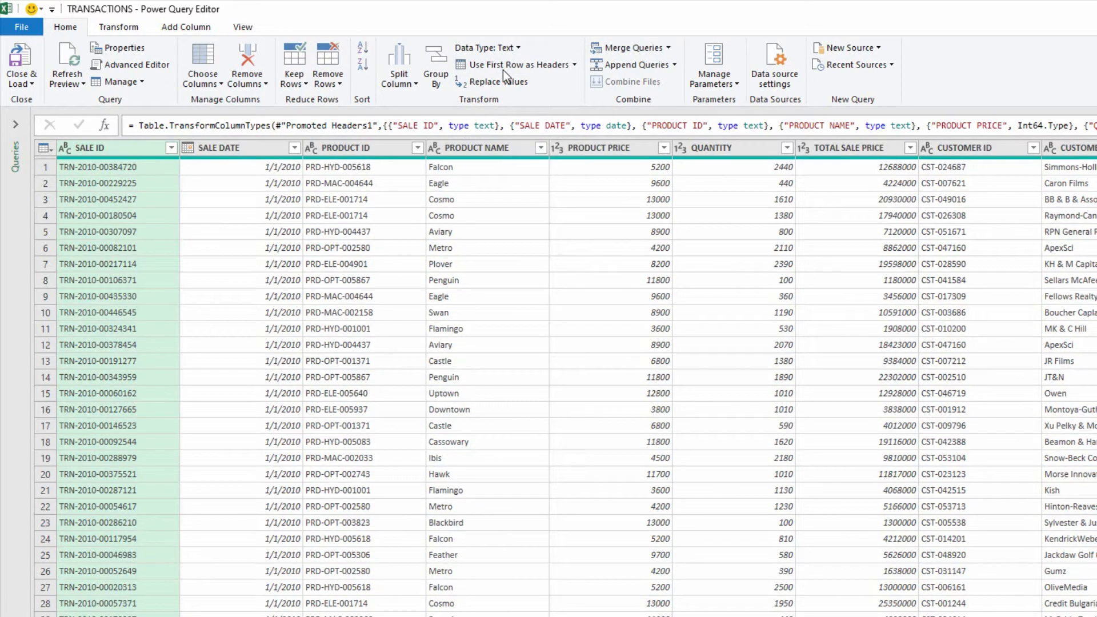
mouse_move(837, 228)
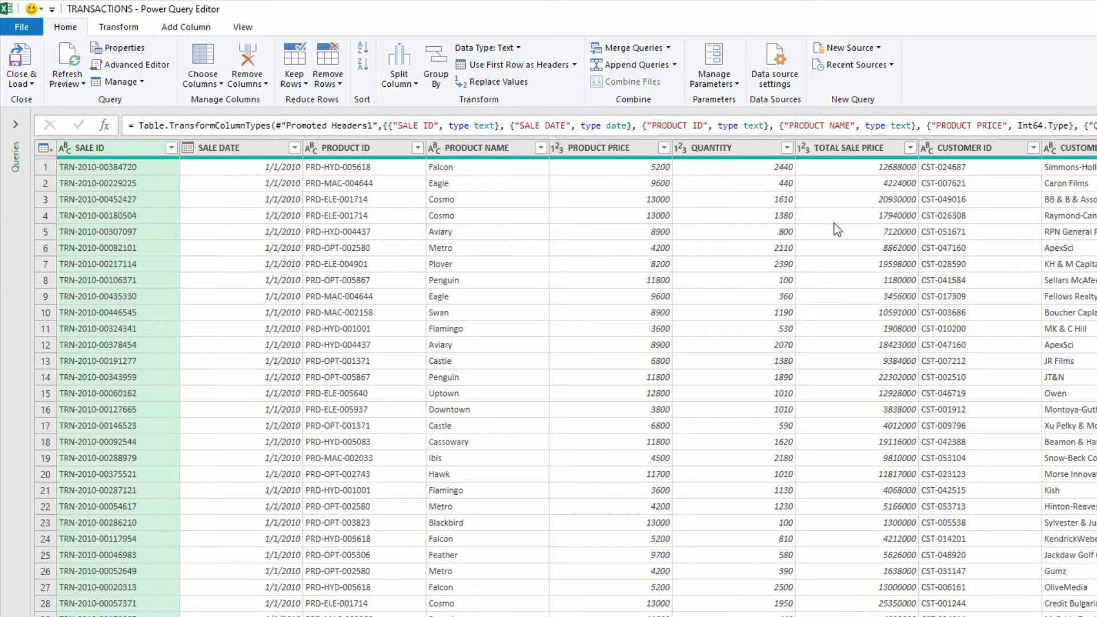
mouse_move(336, 265)
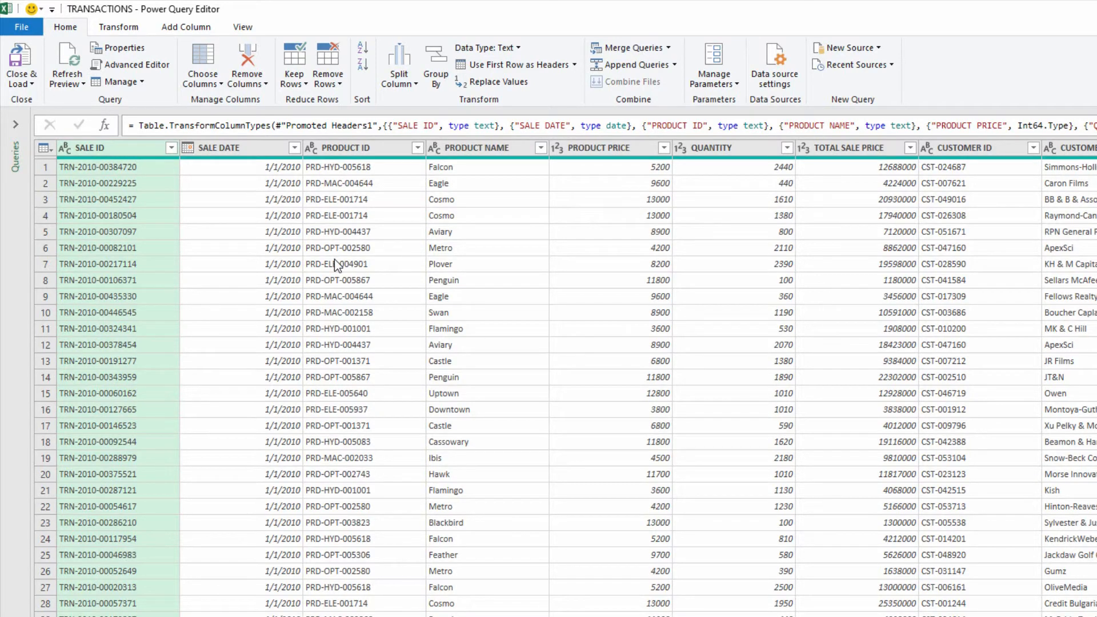
mouse_move(337, 259)
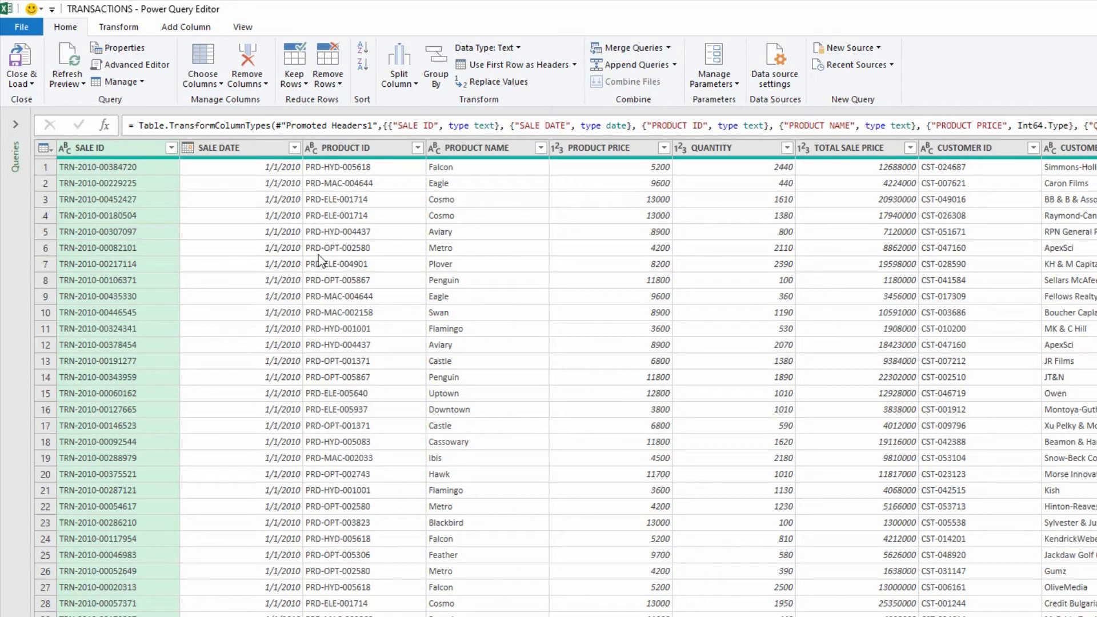
- Close & Load the TRANSACTIONS query with the Only Create Connection option
click(24, 77)
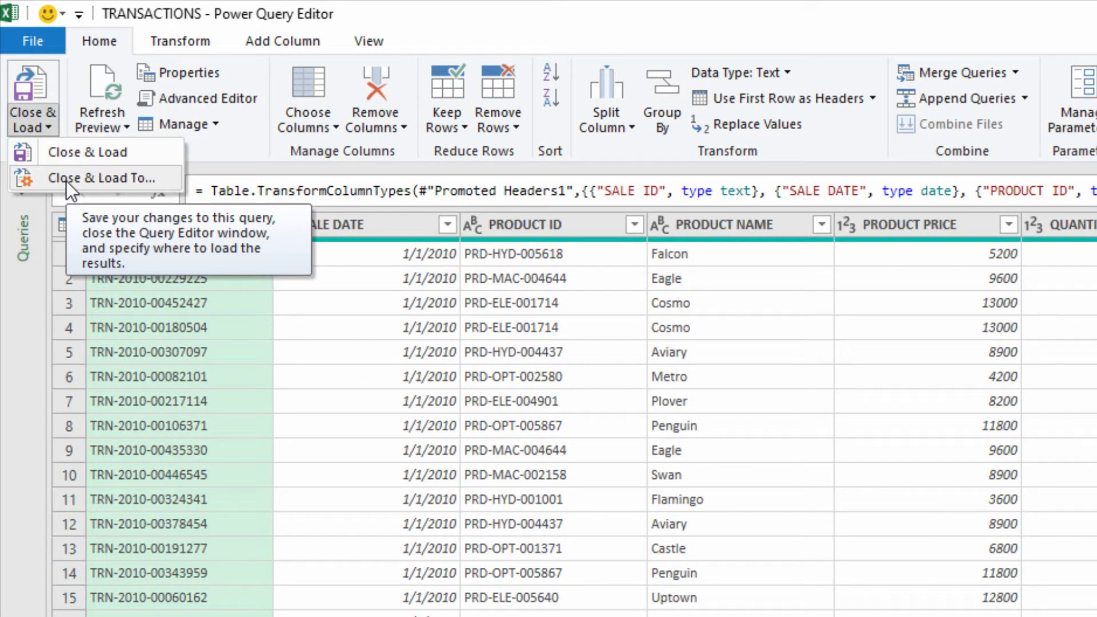
click(103, 177)
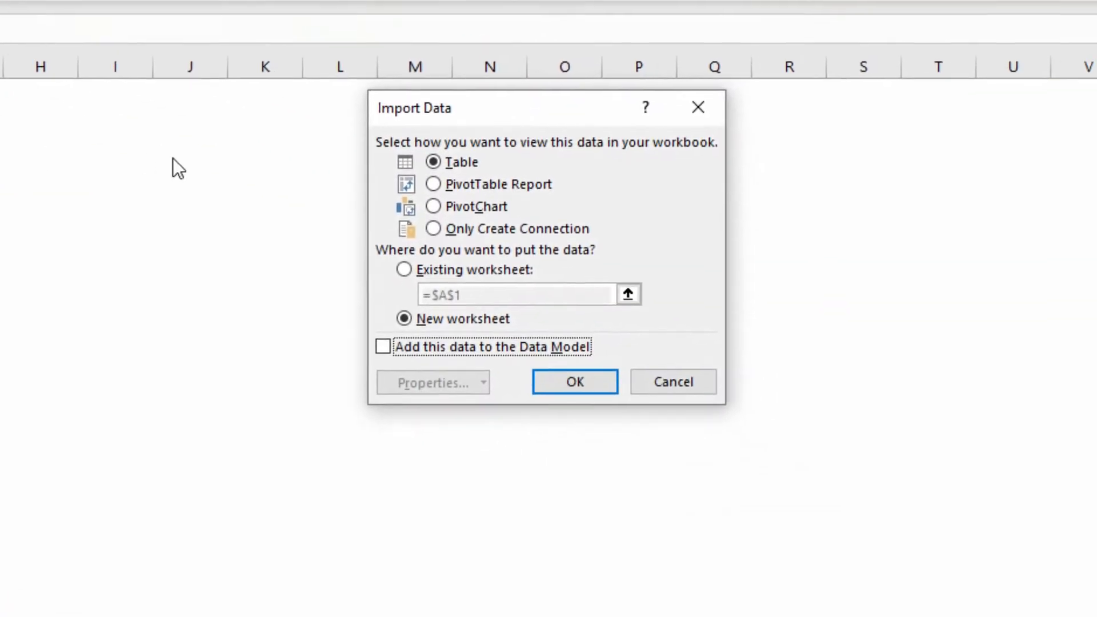
click(432, 228)
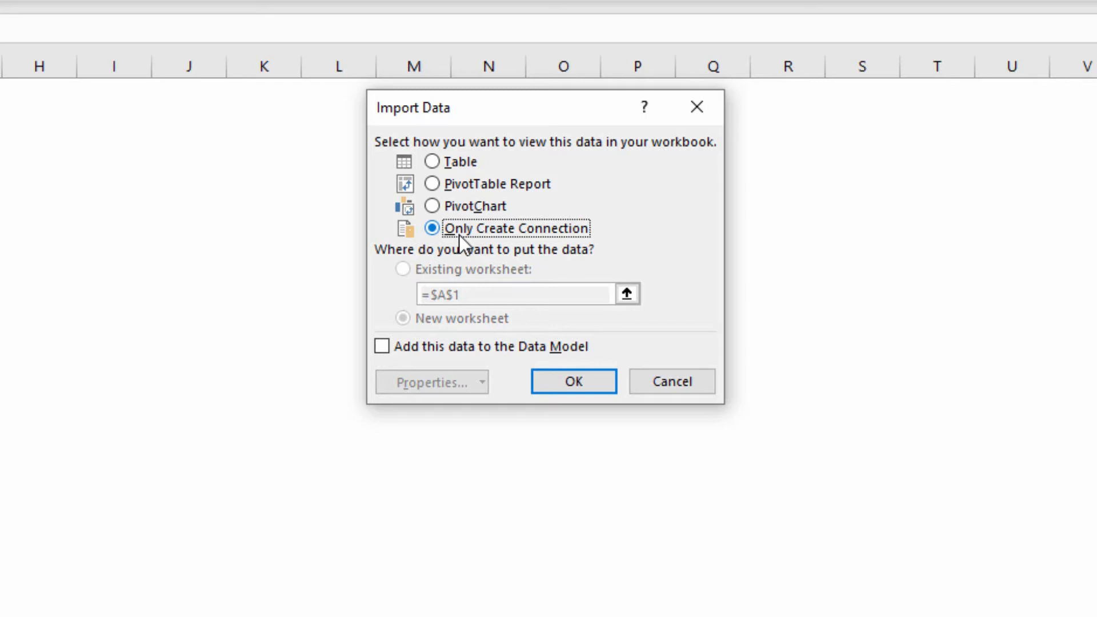
click(573, 381)
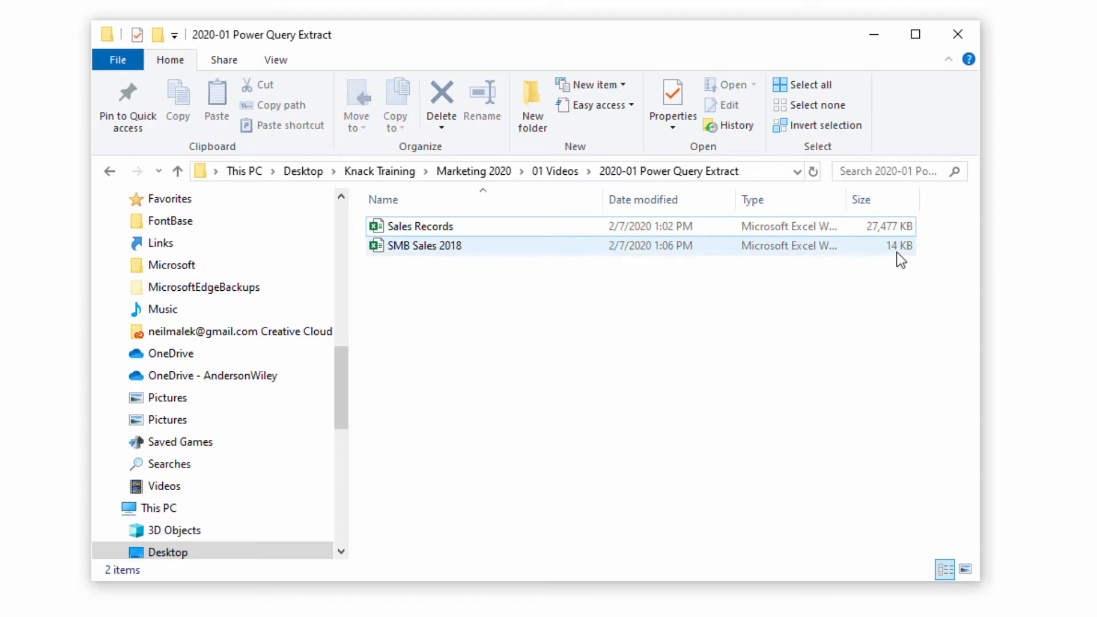
mouse_move(903, 253)
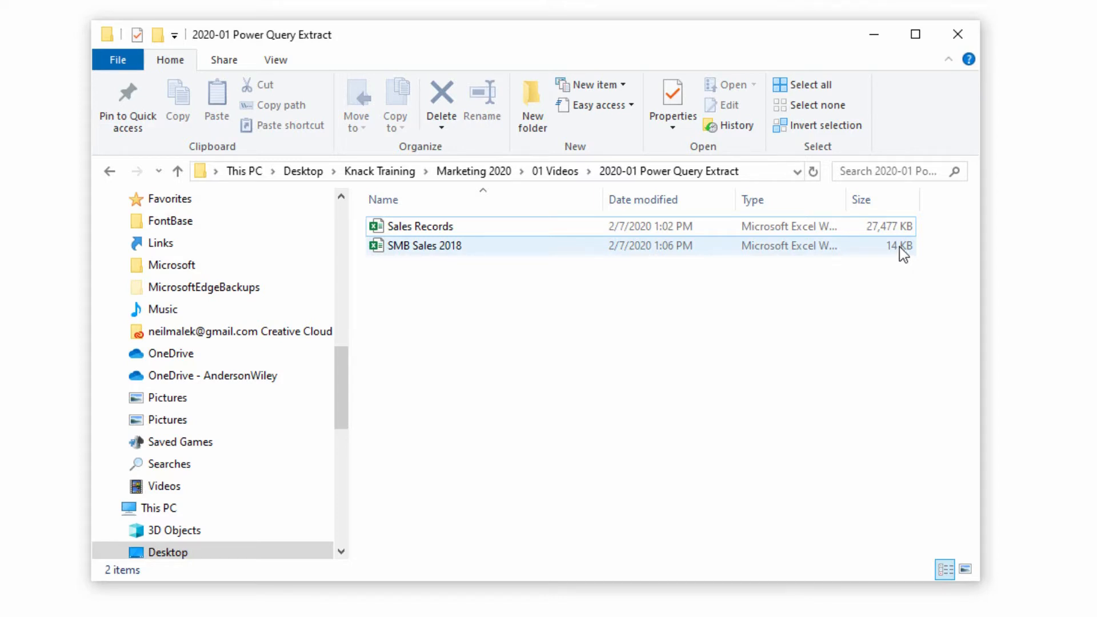
- Confirm SMB Sales 2018 is 14 KB, then reopen the TRANSACTIONS query in Power Query Editor
click(420, 225)
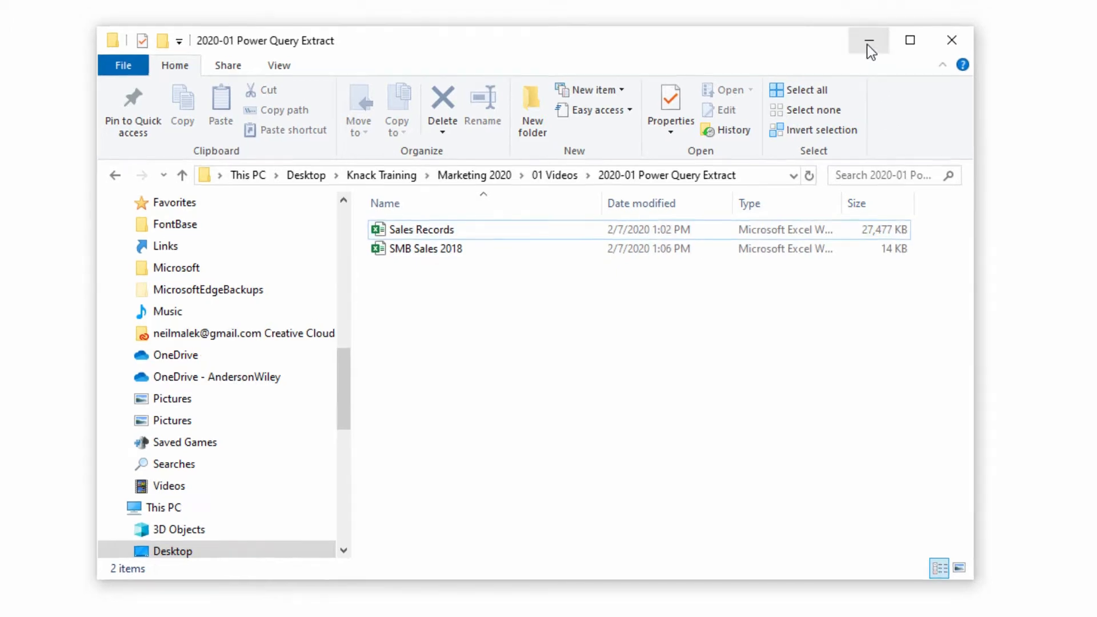
click(869, 40)
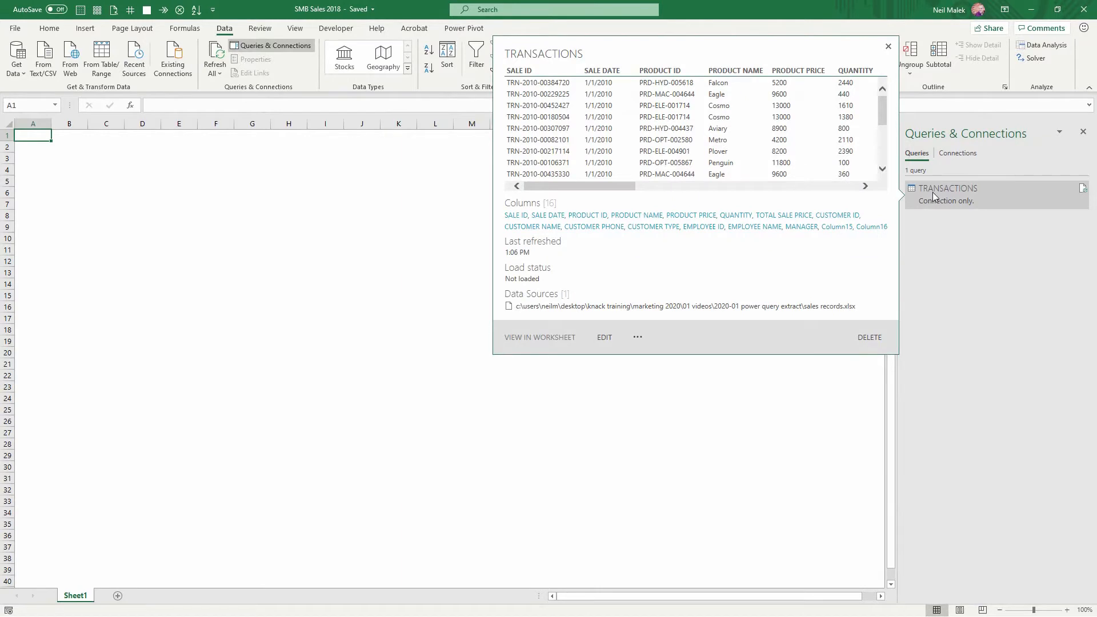
click(603, 337)
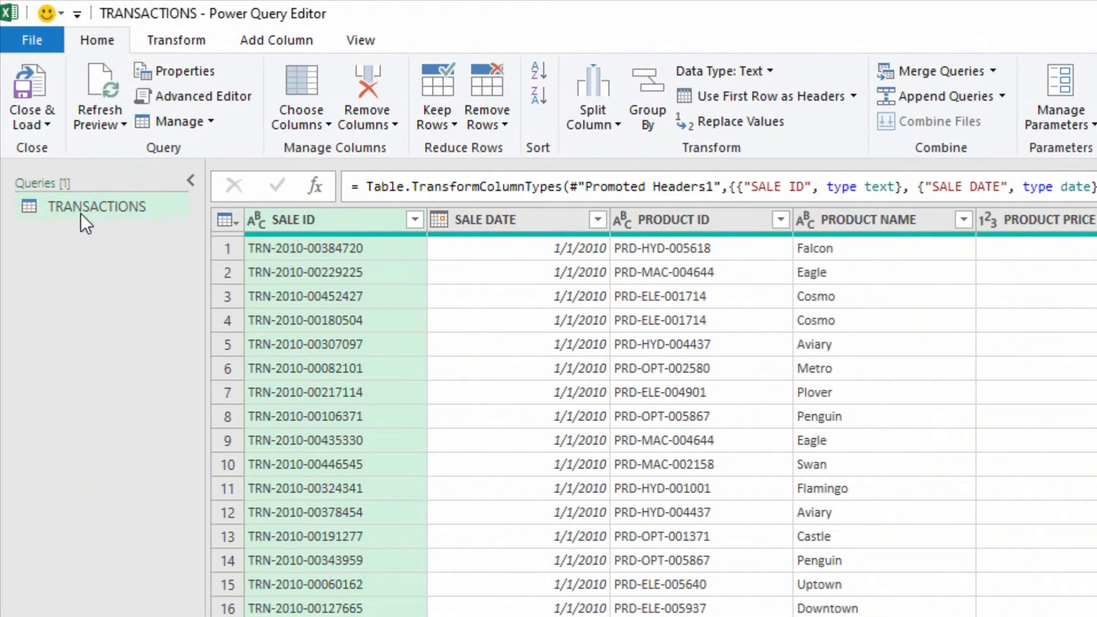
mouse_move(98, 206)
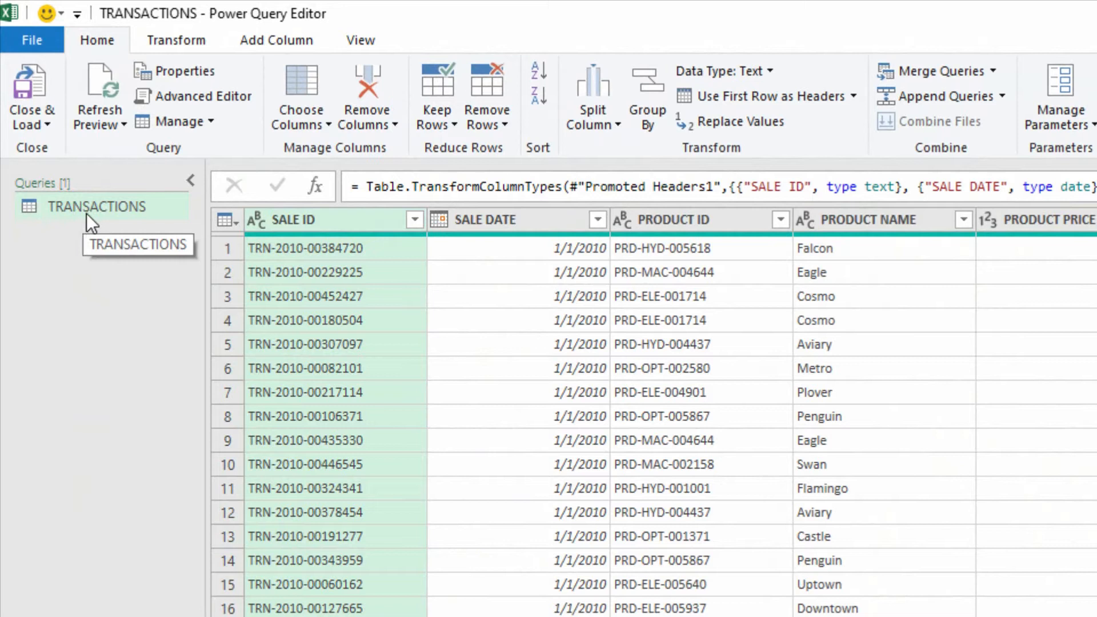
mouse_move(96, 213)
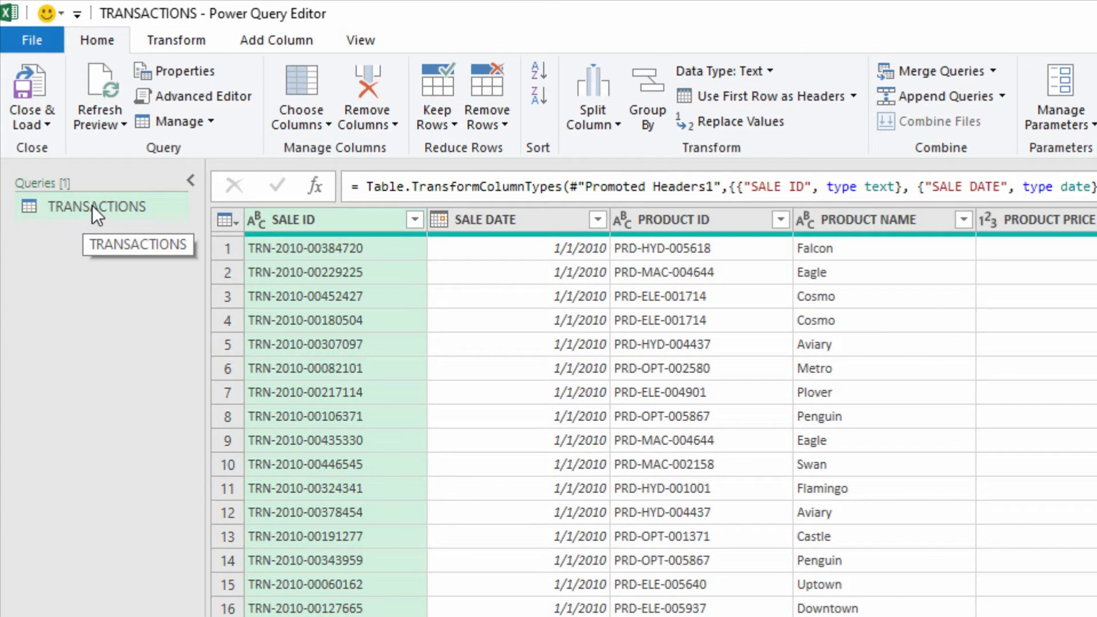
- Rename the TRANSACTIONS query in the Queries pane to 'All Transactions 2010-2019'
double_click(97, 207)
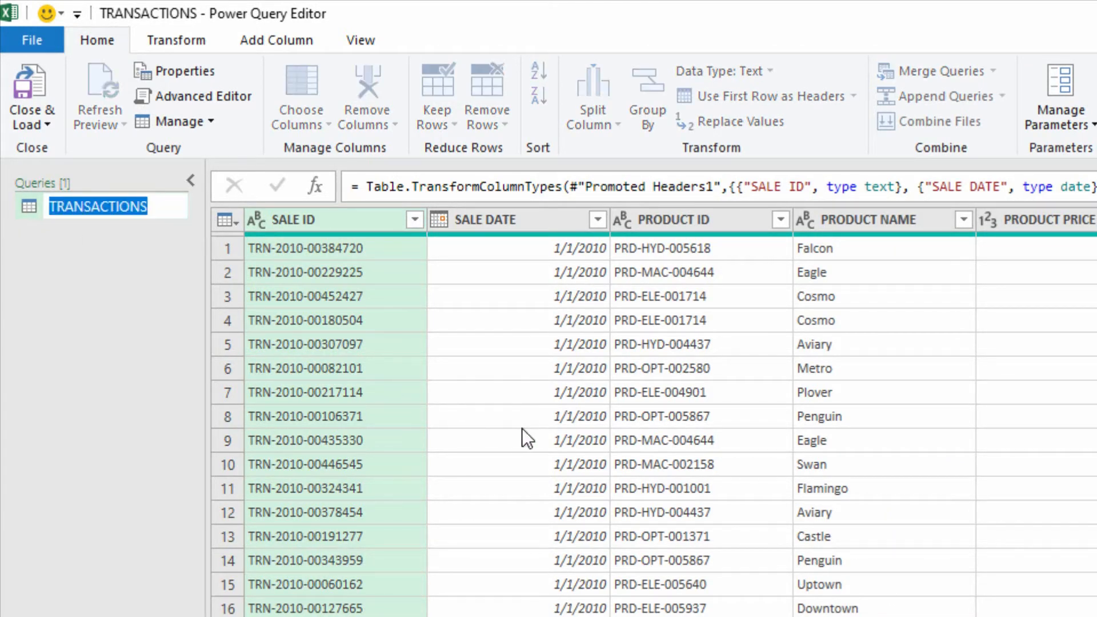
text(All T)
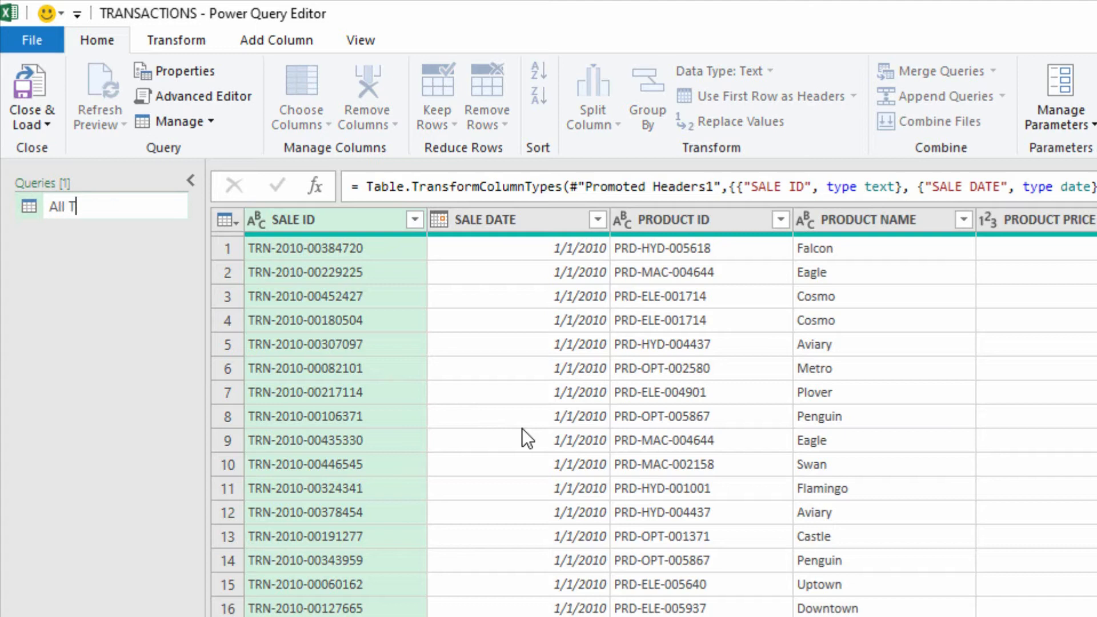
text(ransactions 2010...)
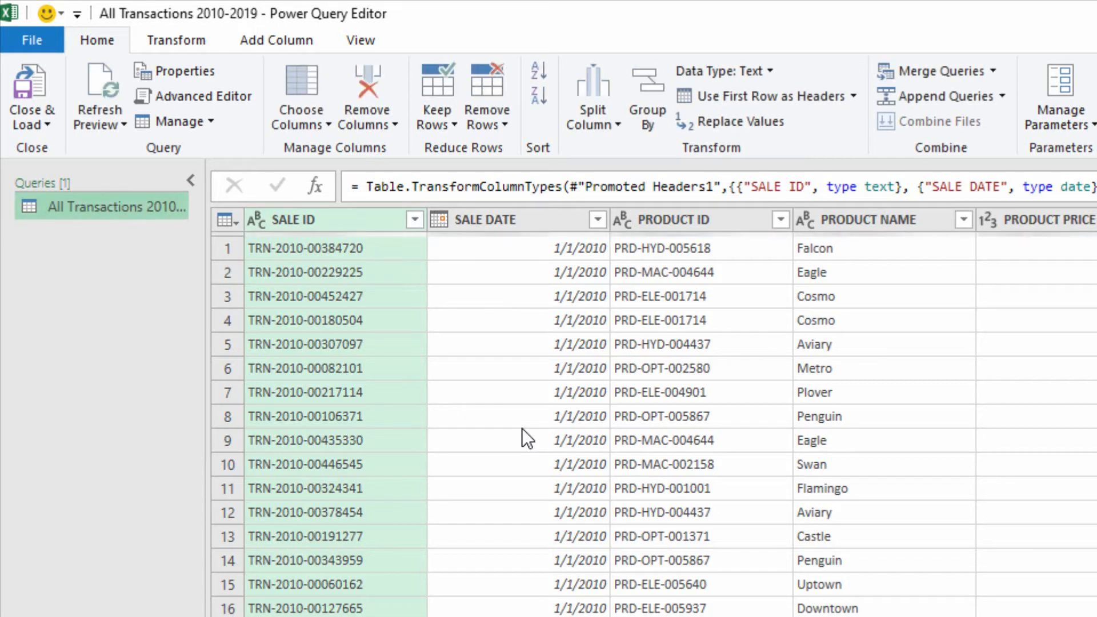
mouse_move(503, 425)
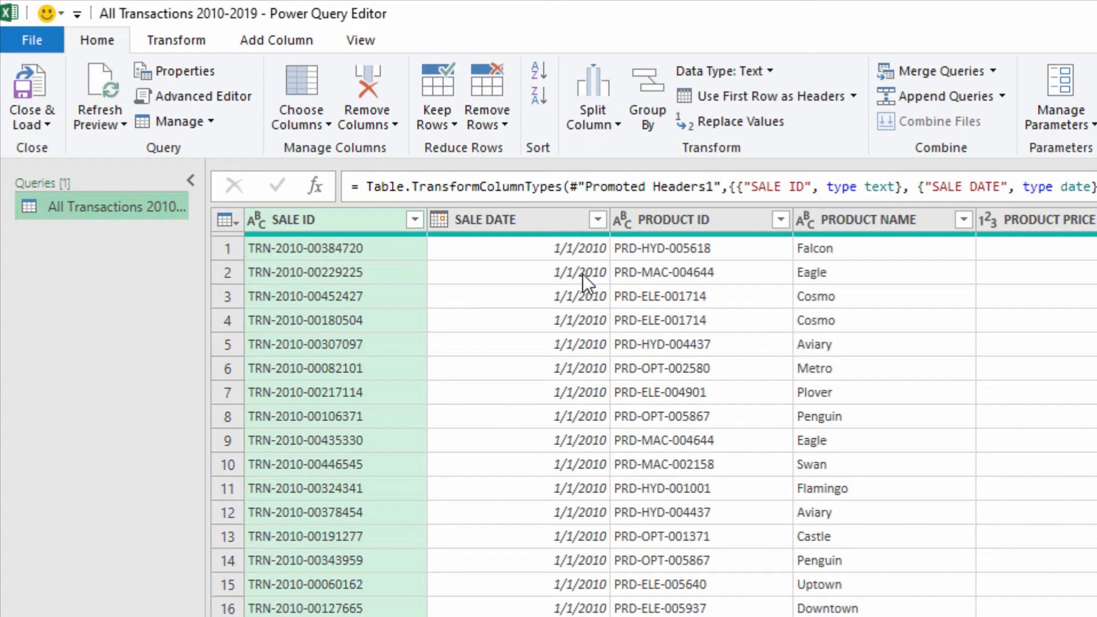
- Create a Reference query from All Transactions 2010-2019 and name it '2018 SMB Transactions'
right_click(101, 207)
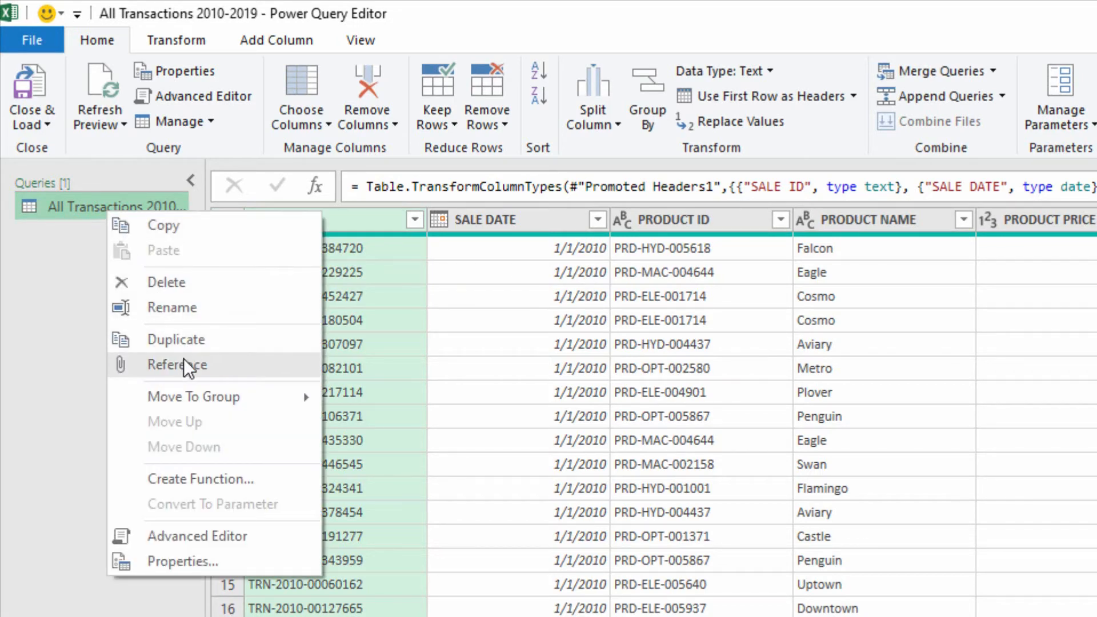
click(179, 364)
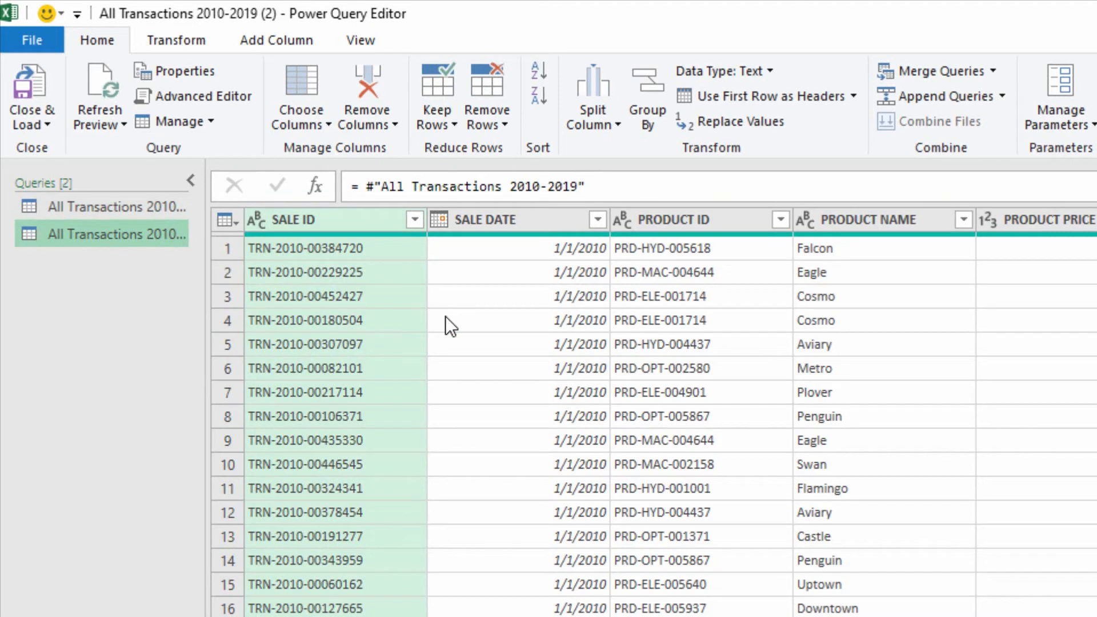
double_click(112, 235)
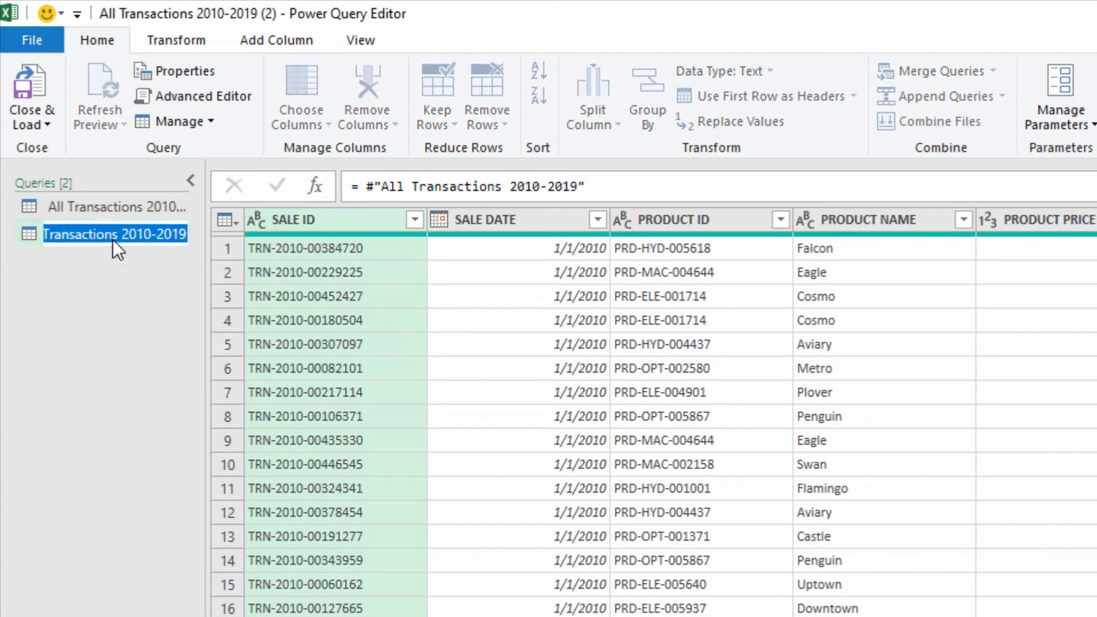
text(2018)
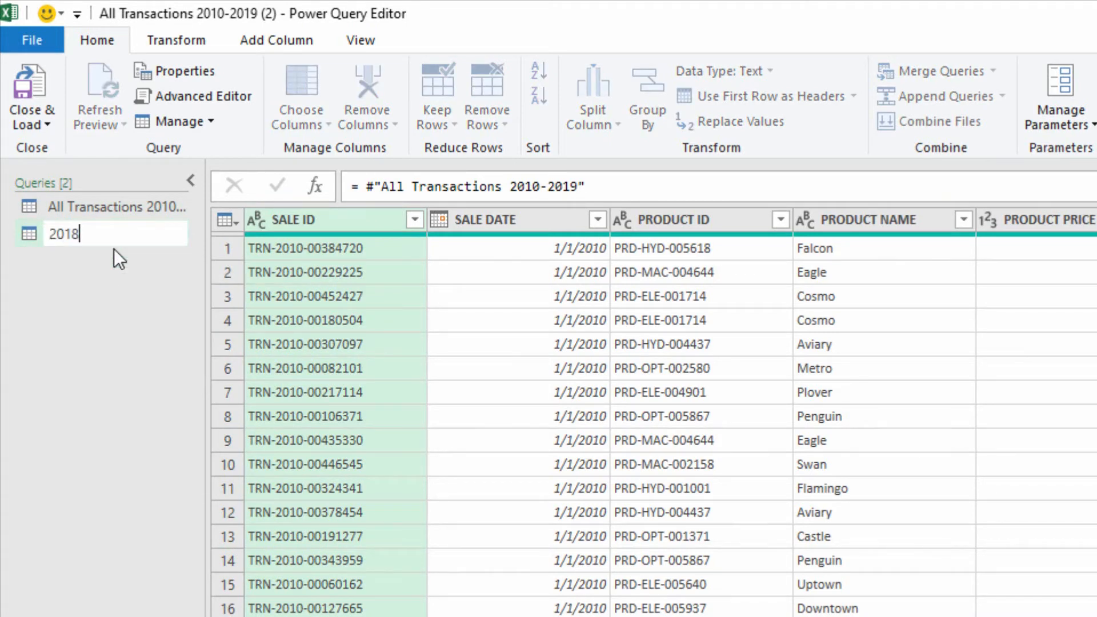
text(SMB Transactions)
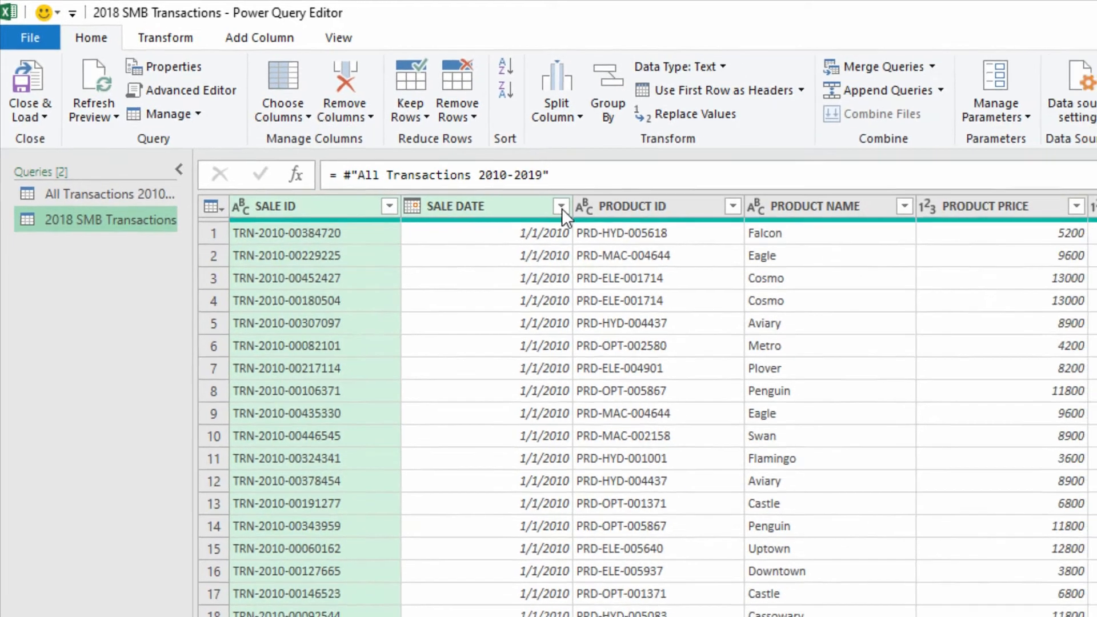
- Apply a SALE DATE Between filter from 1/1/2018 to 12/31/2018
click(560, 206)
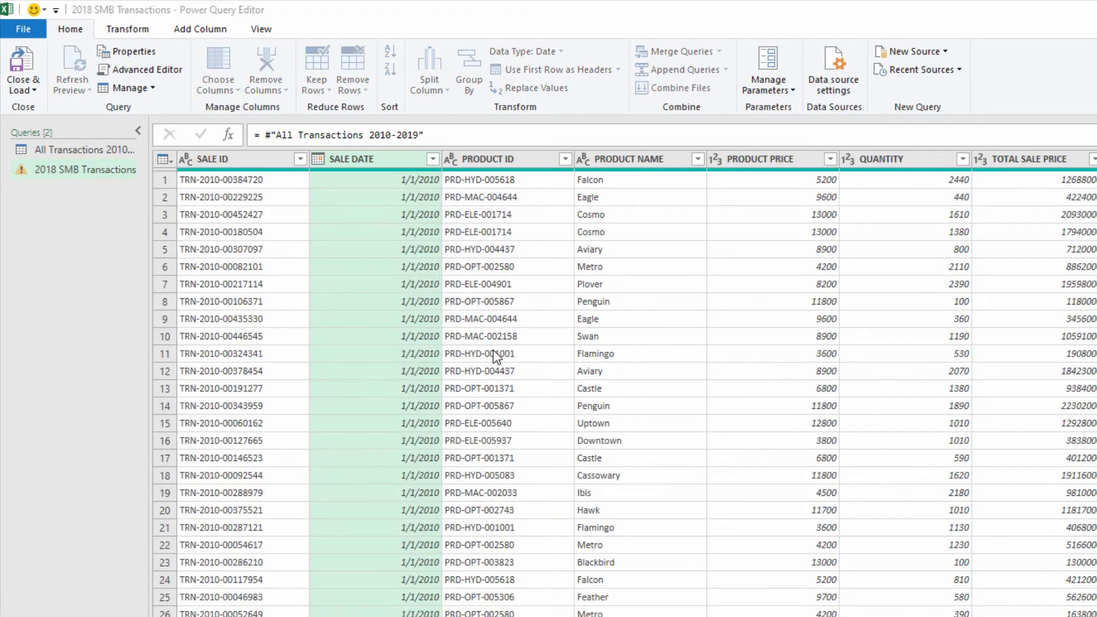
click(434, 159)
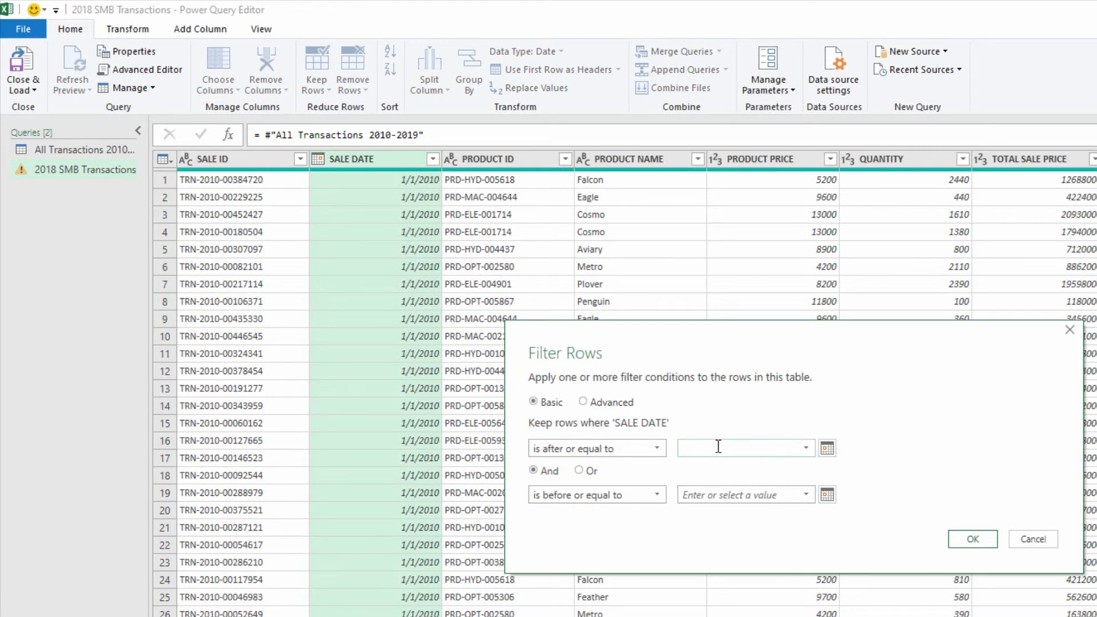
text(1/1/2018)
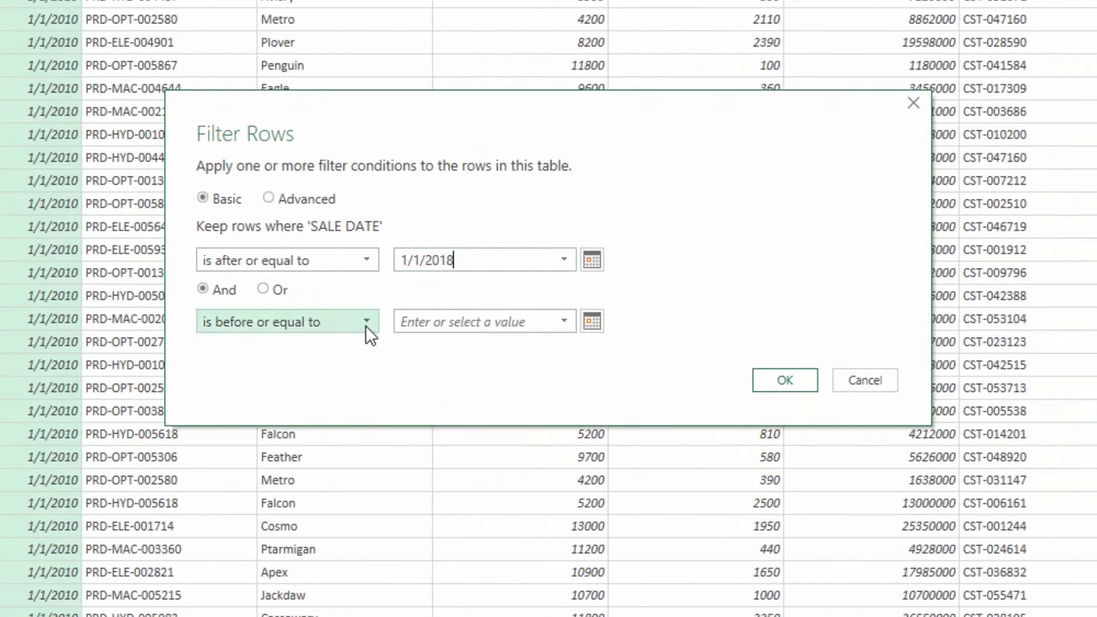
text(21/31/2)
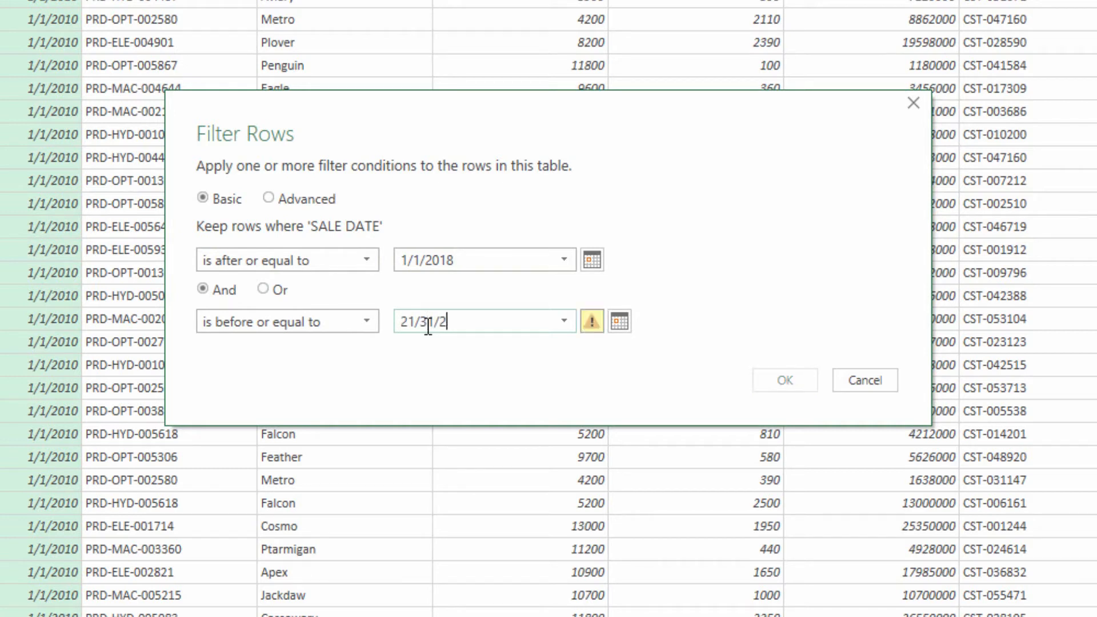
text(12/3)
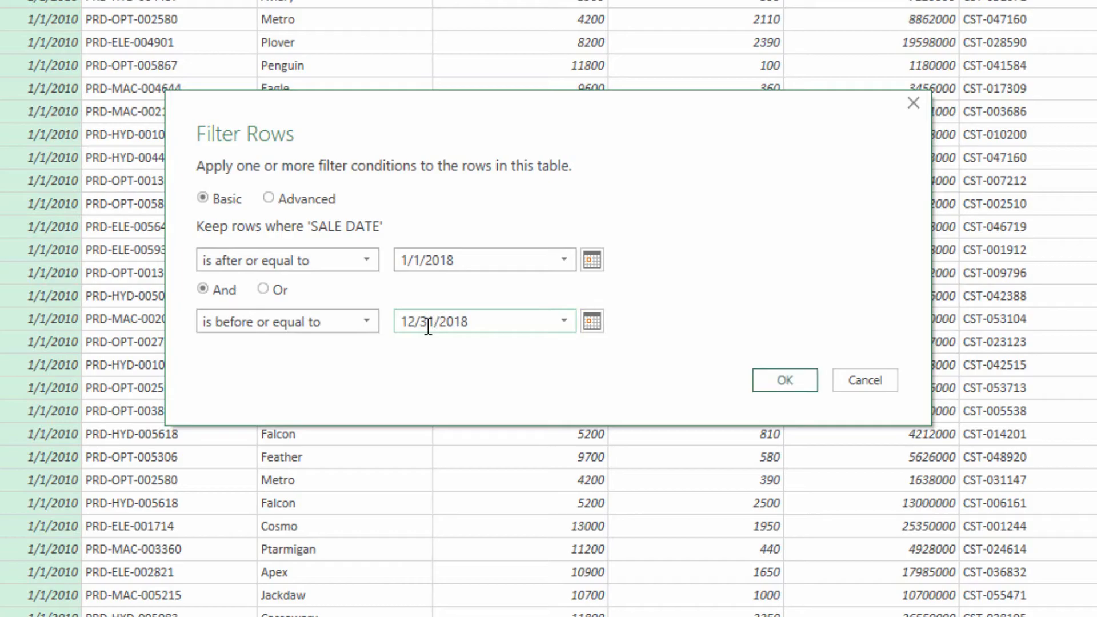
click(783, 380)
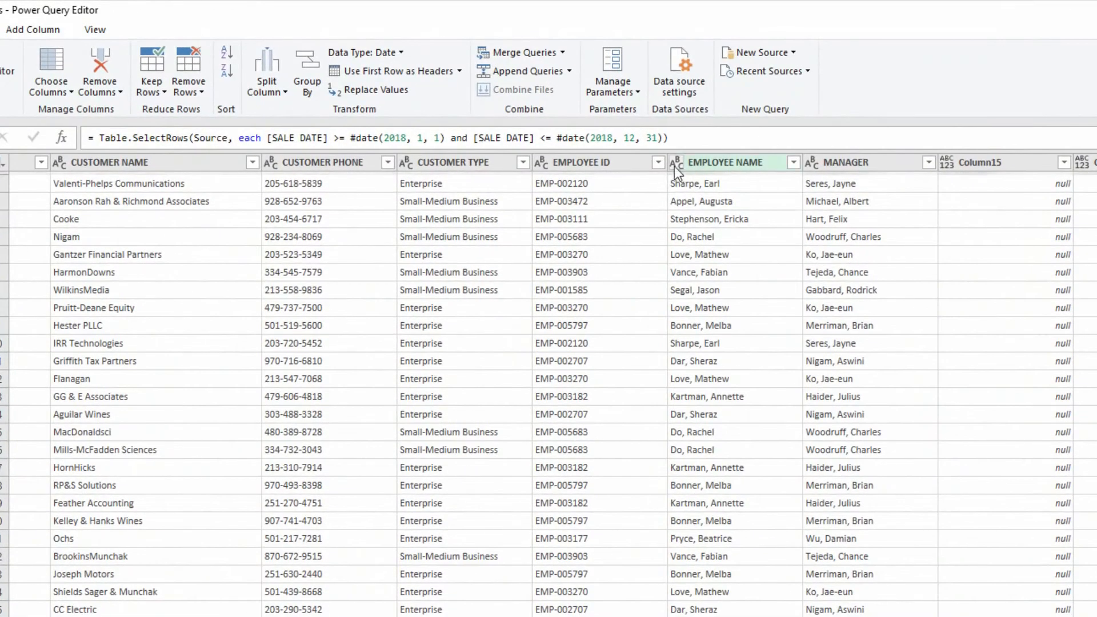
- Filter CUSTOMER TYPE to exclude Enterprise, leaving only Small-Medium Business rows
click(521, 162)
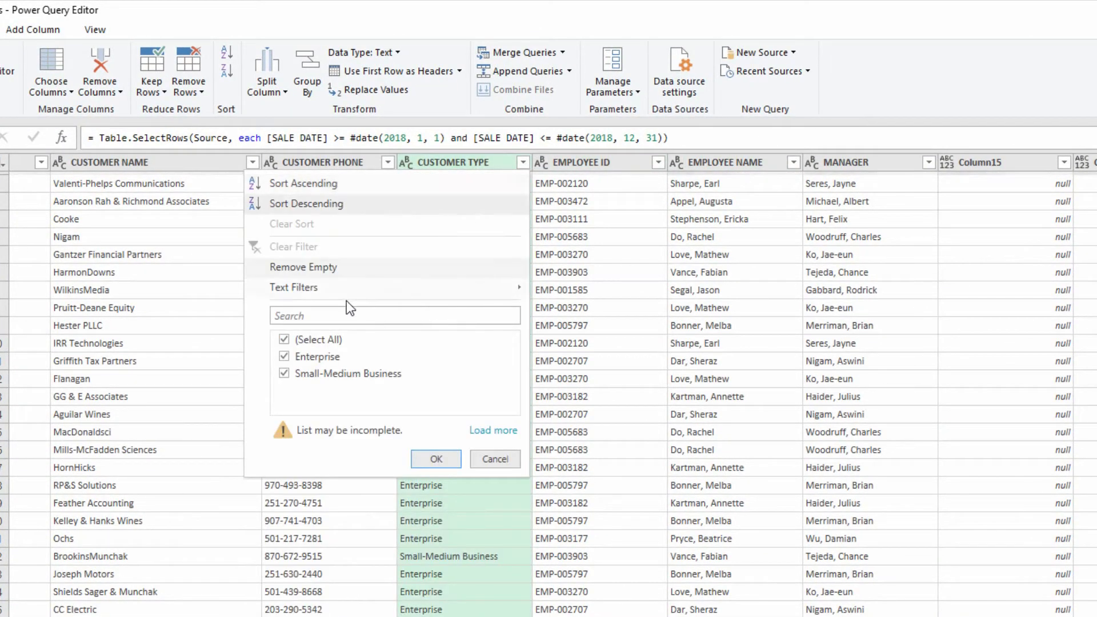
click(284, 355)
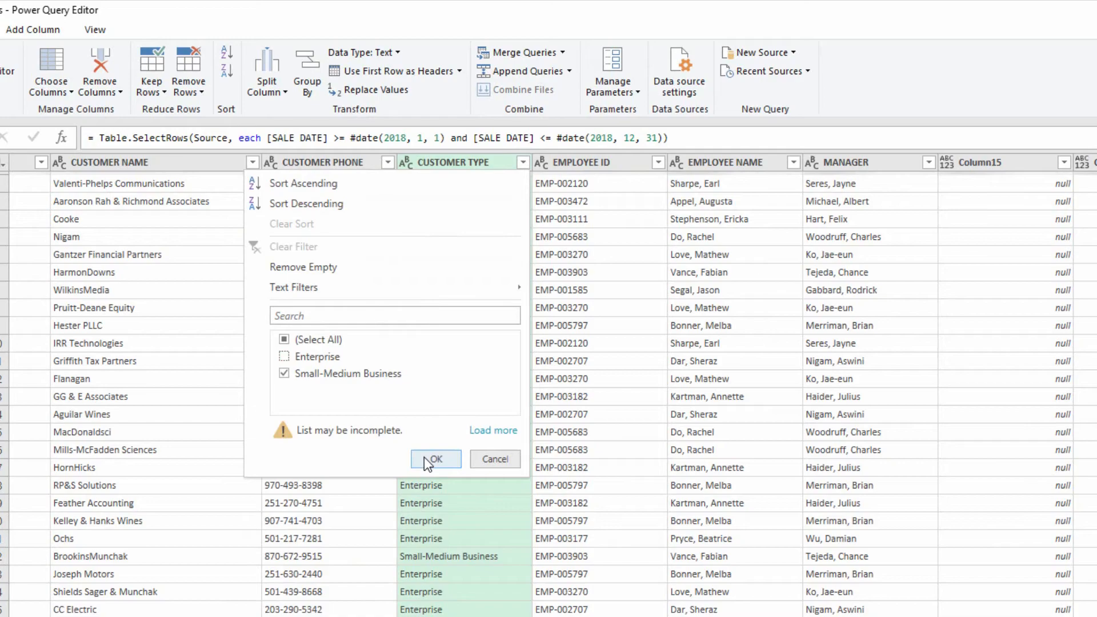
click(434, 459)
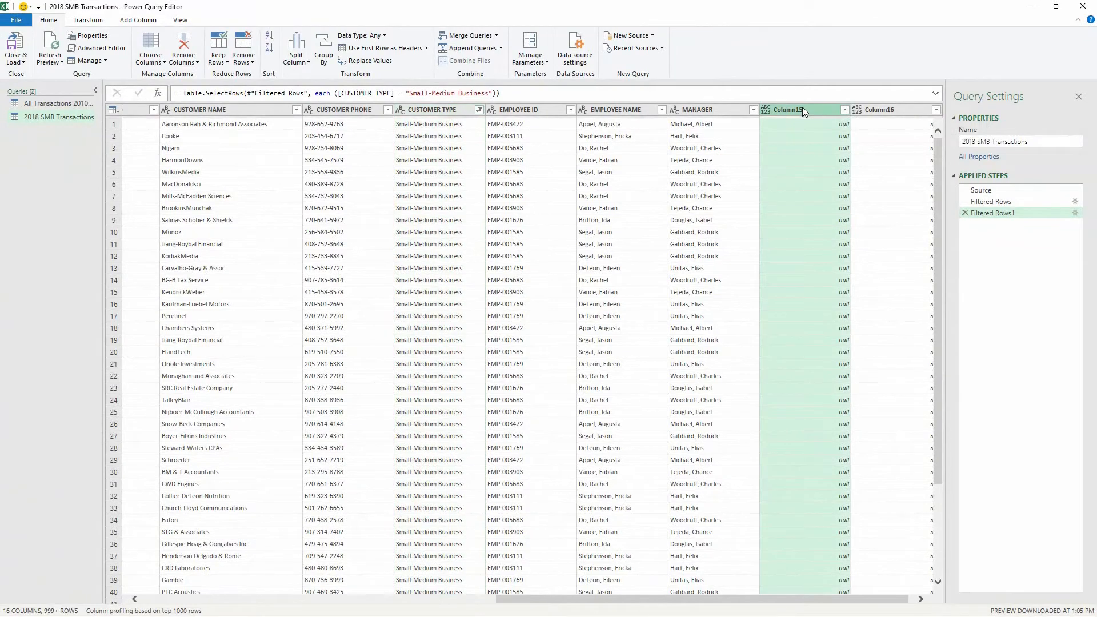
- Remove the empty Column15 and Column16, then CUSTOMER PHONE and EMPLOYEE ID, leaving 12 columns
right_click(878, 109)
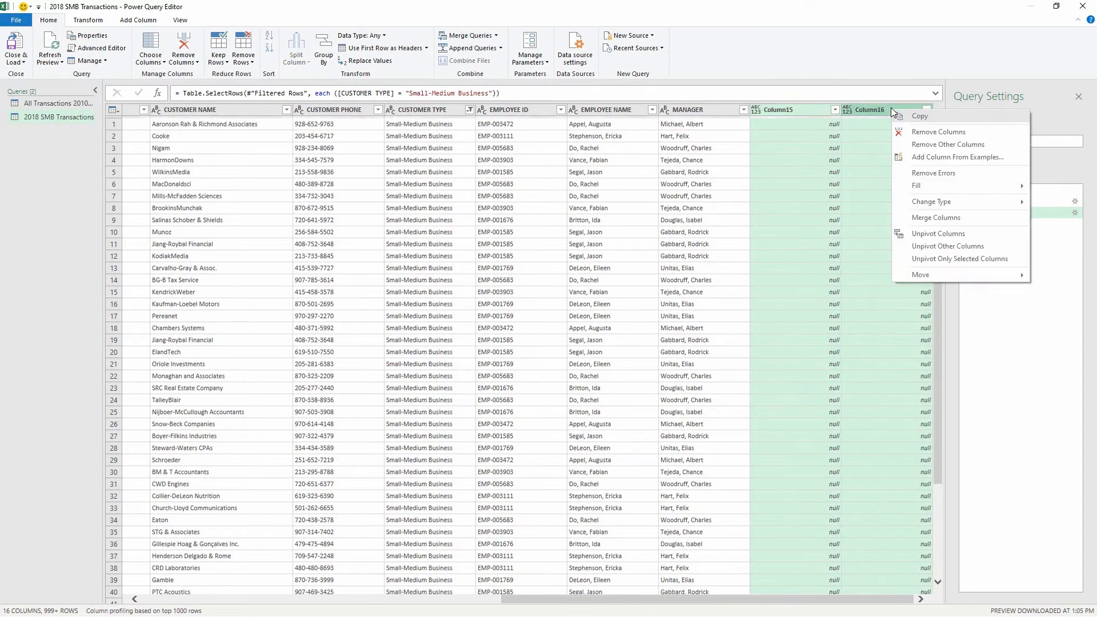
click(938, 132)
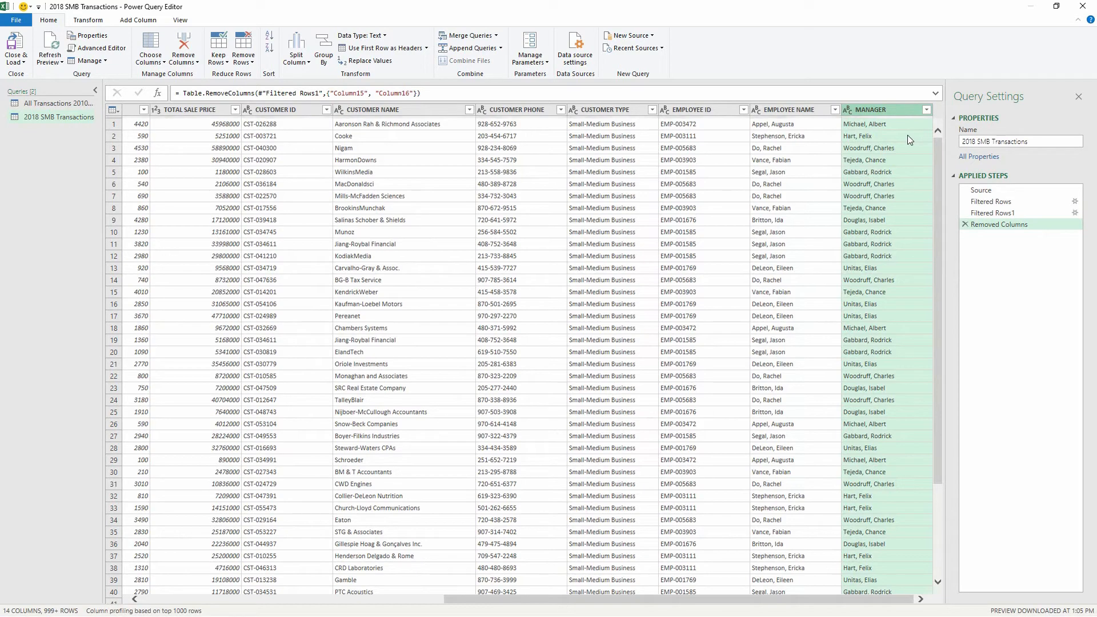
mouse_move(575, 118)
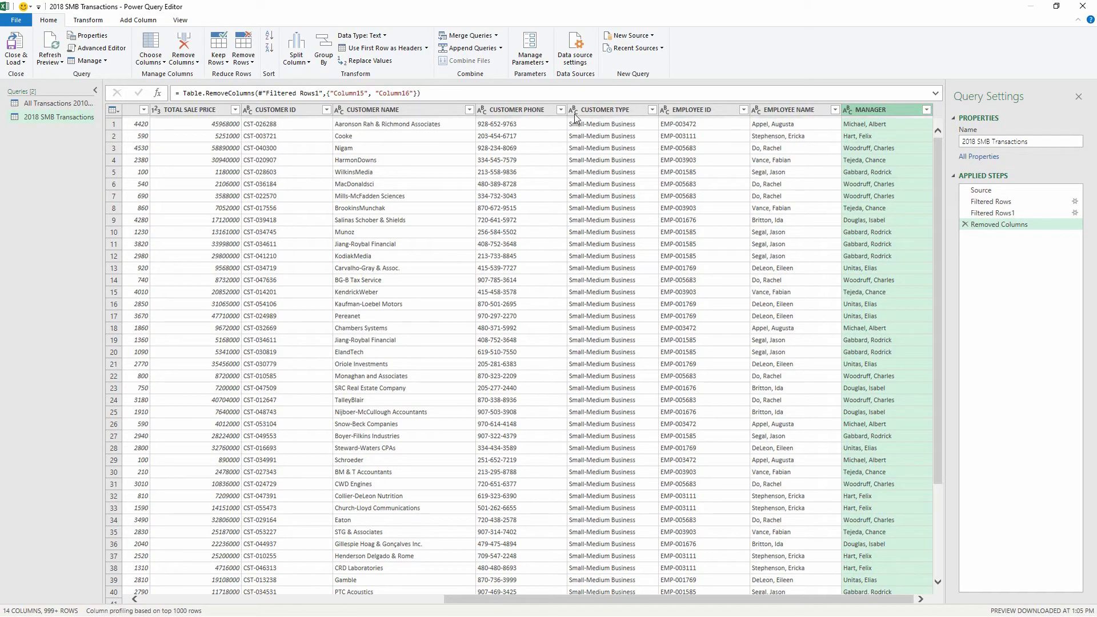
click(518, 109)
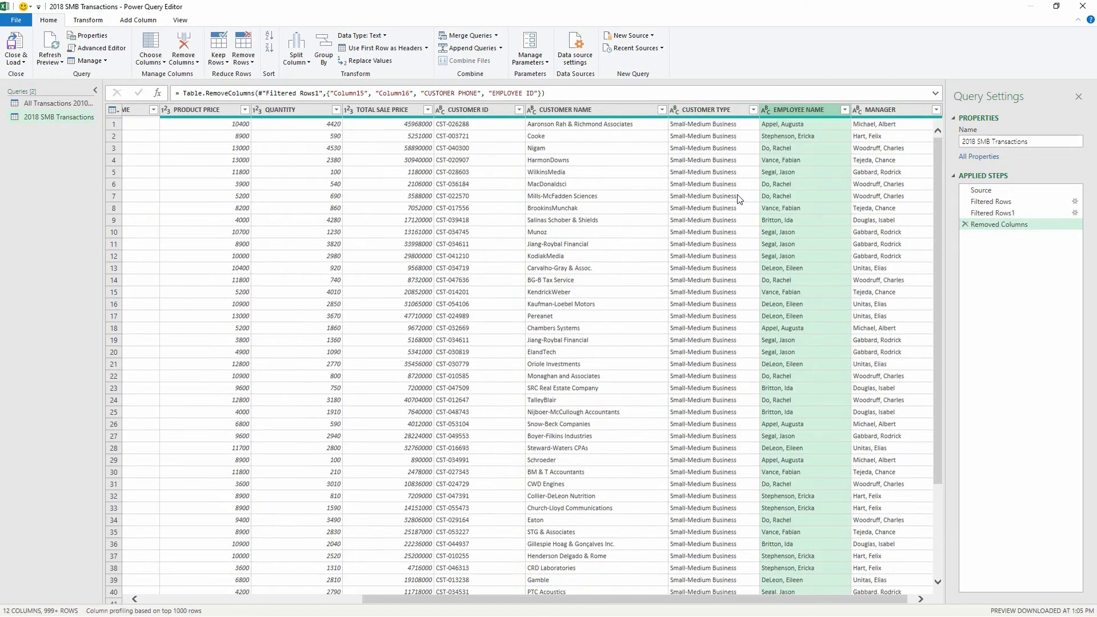
scroll(left, 3)
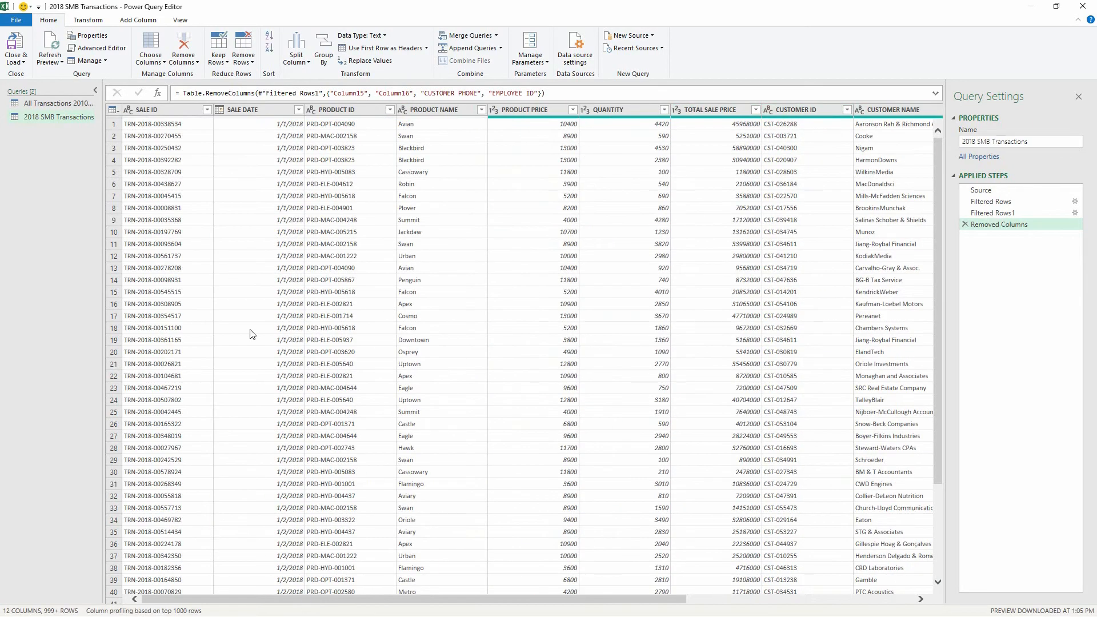
mouse_move(194, 175)
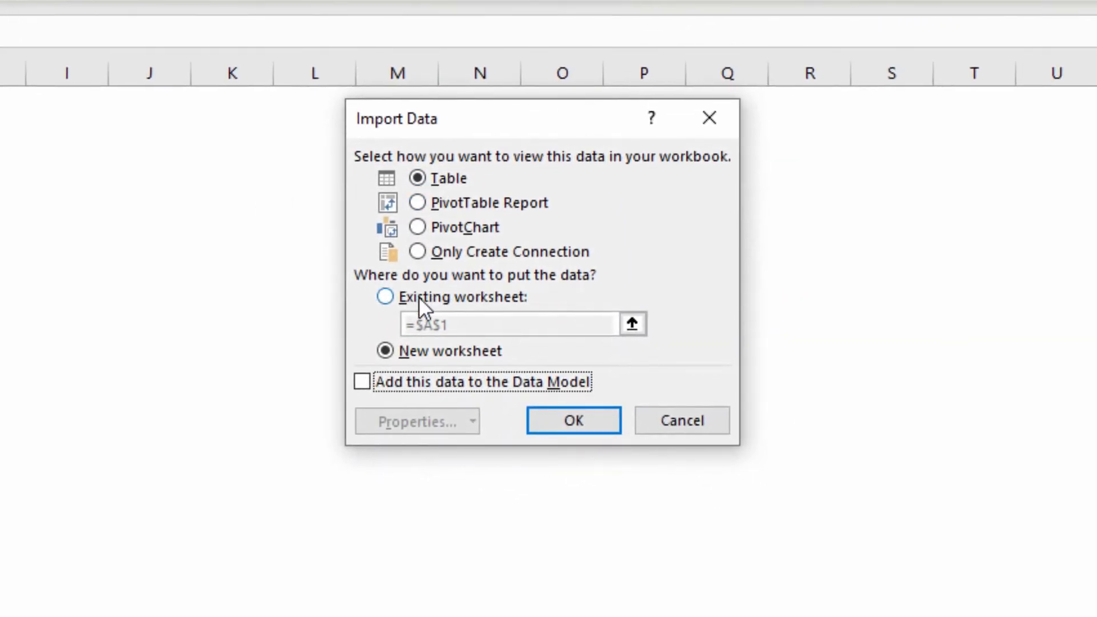
- Load the query as a table into the existing worksheet at Sheet1!$B$3
click(384, 296)
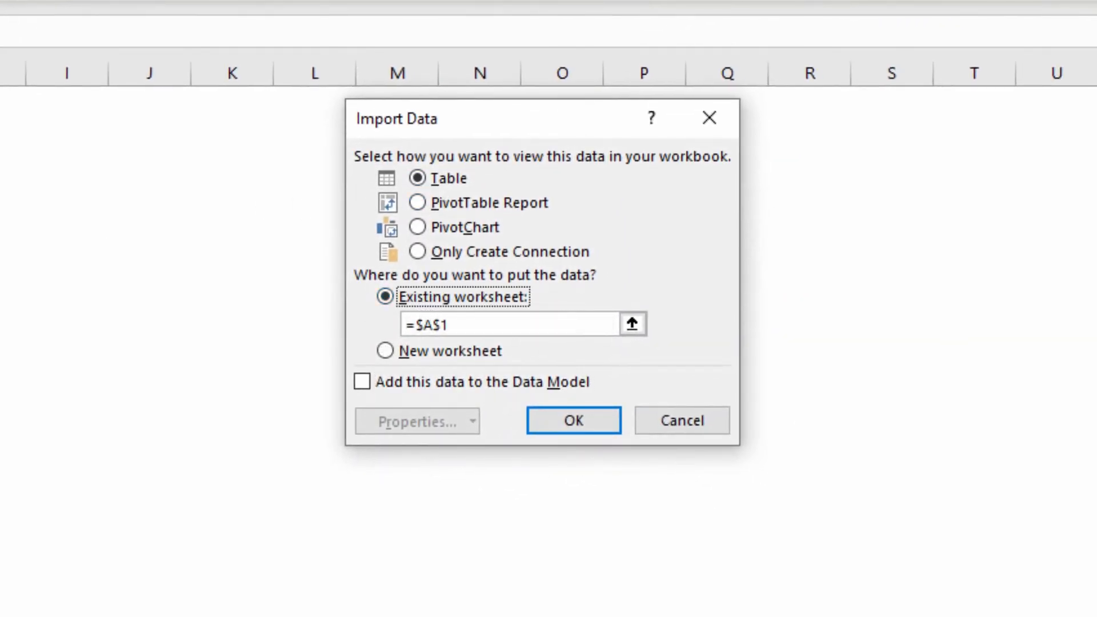
text(Sheet1!$B$3)
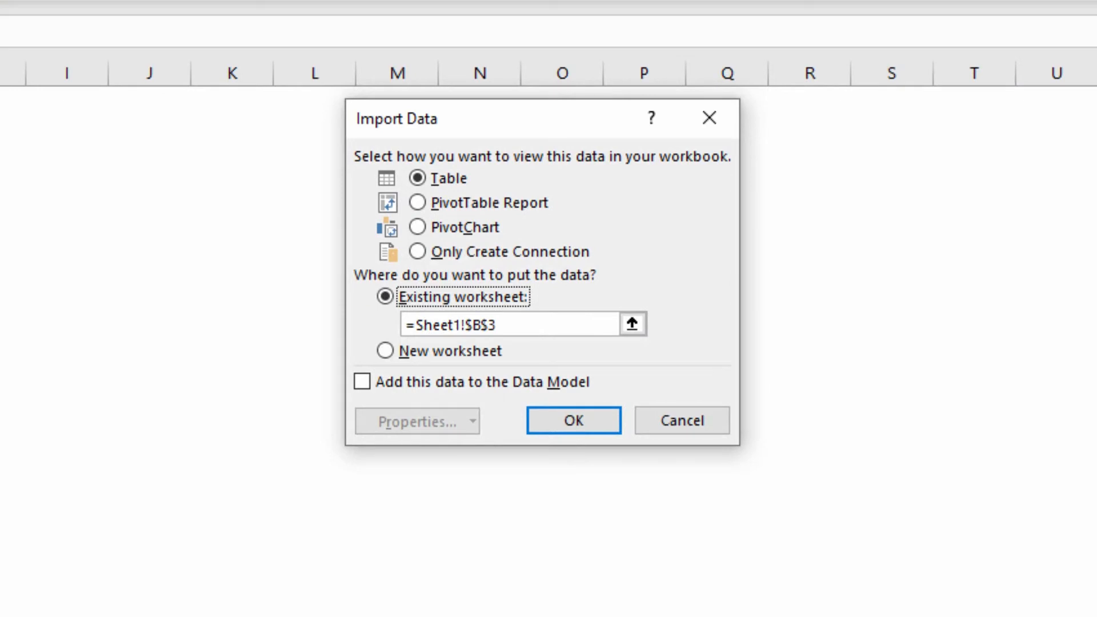
mouse_move(341, 461)
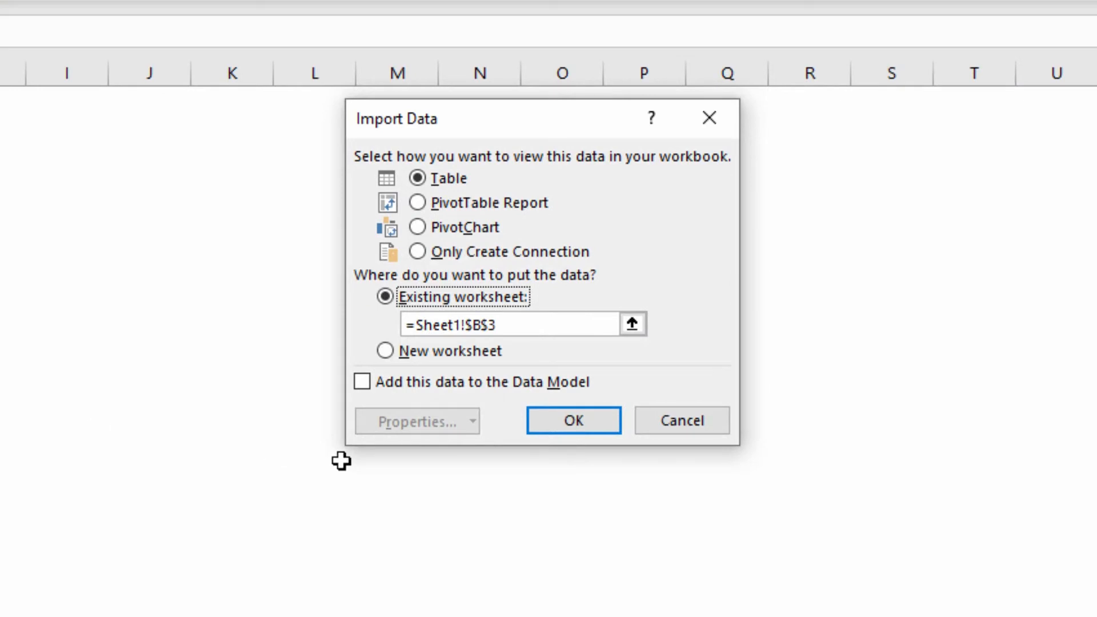
click(573, 420)
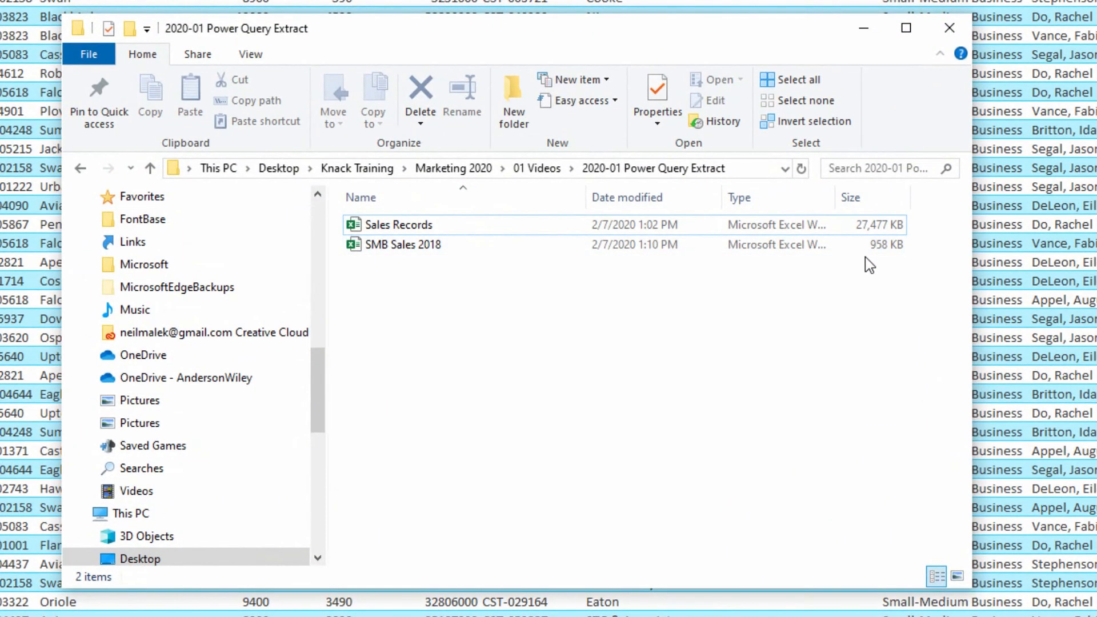
- Select the 958 KB SMB Sales 2018 workbook beside the 27,477 KB Sales Records
click(422, 244)
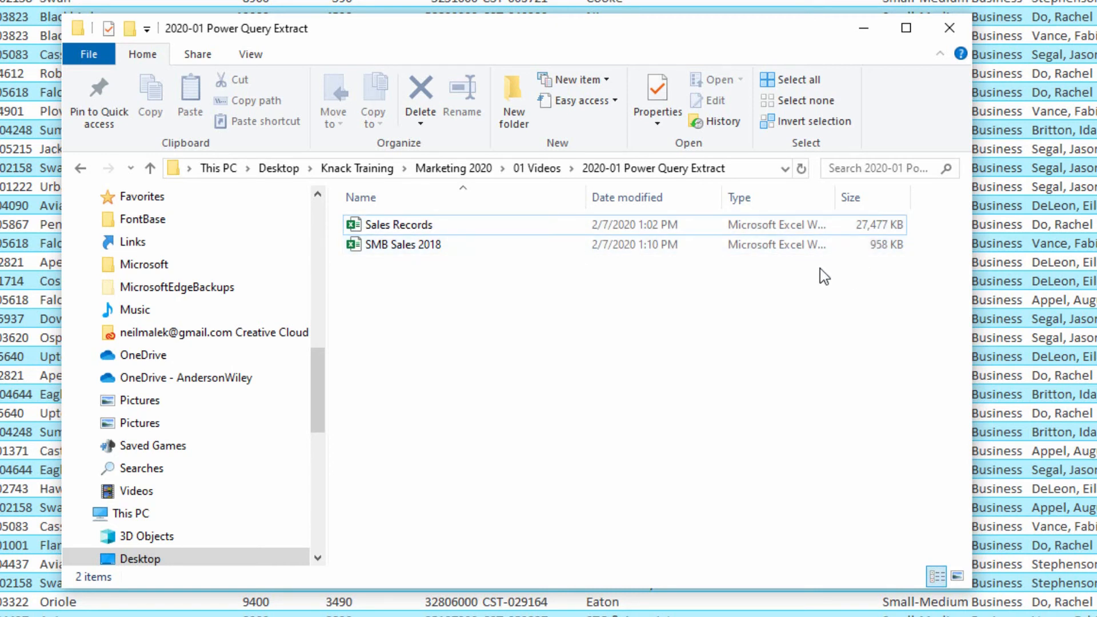
click(402, 244)
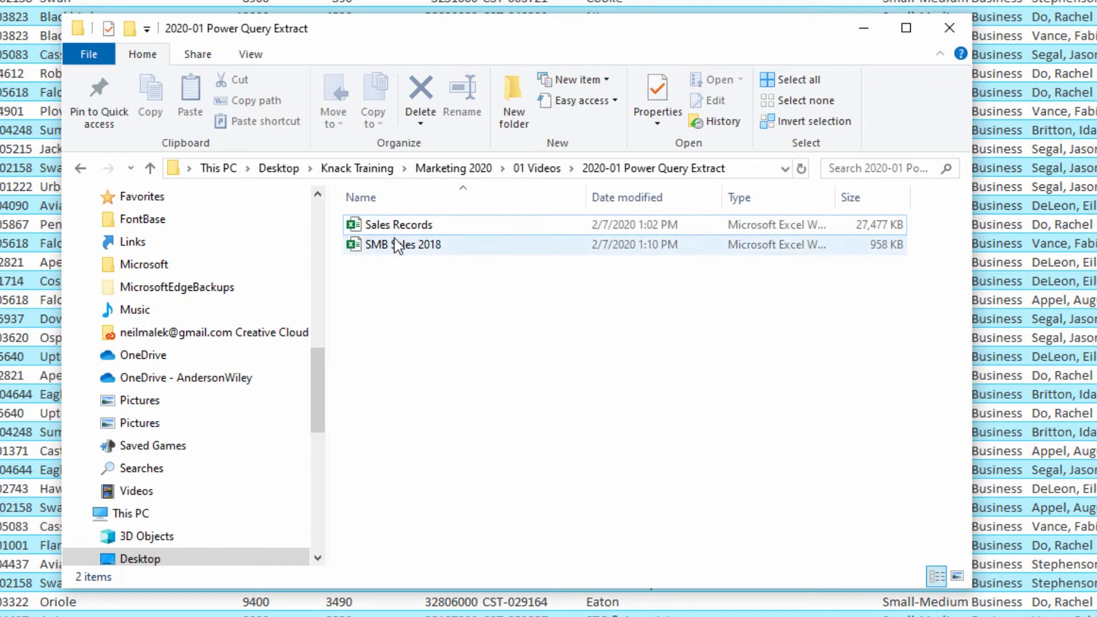
mouse_move(404, 225)
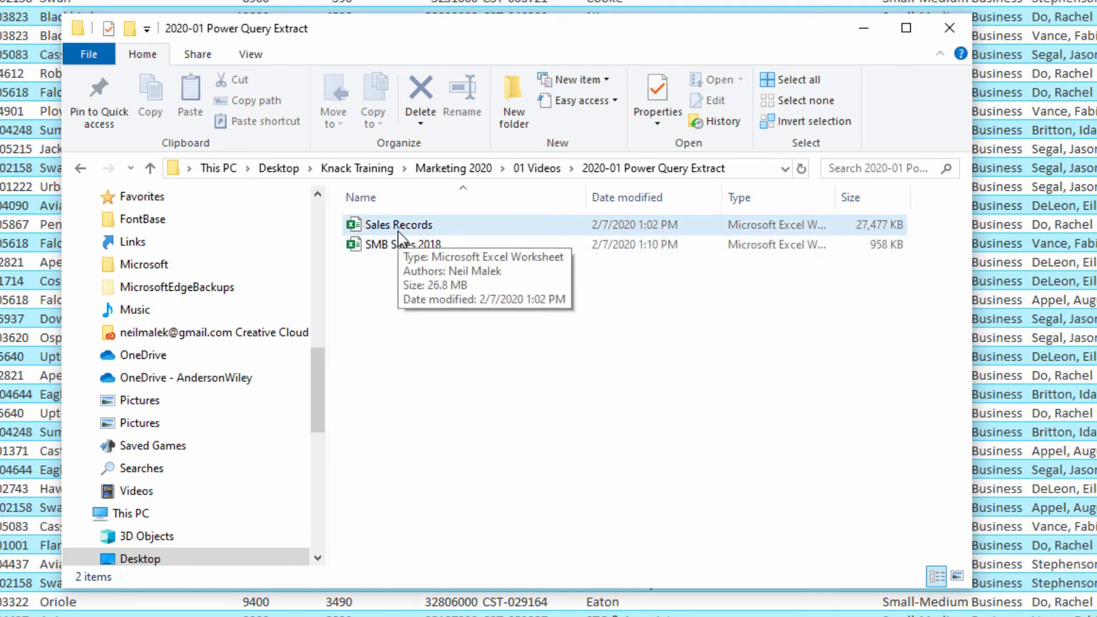